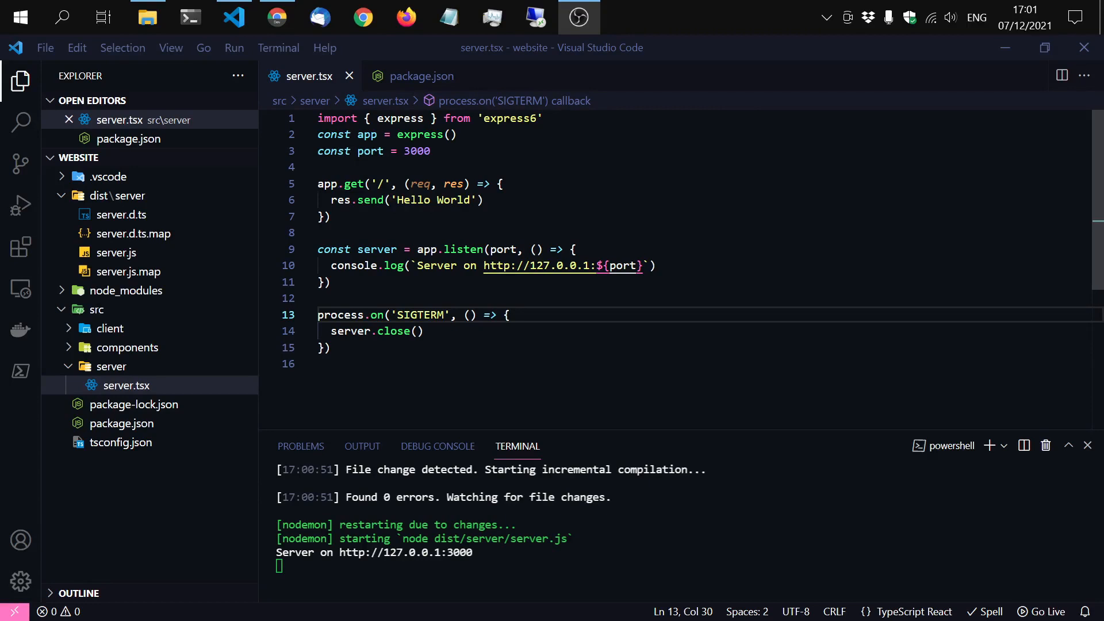
{"action": "mouse_move", "coordinate": [313, 392]}
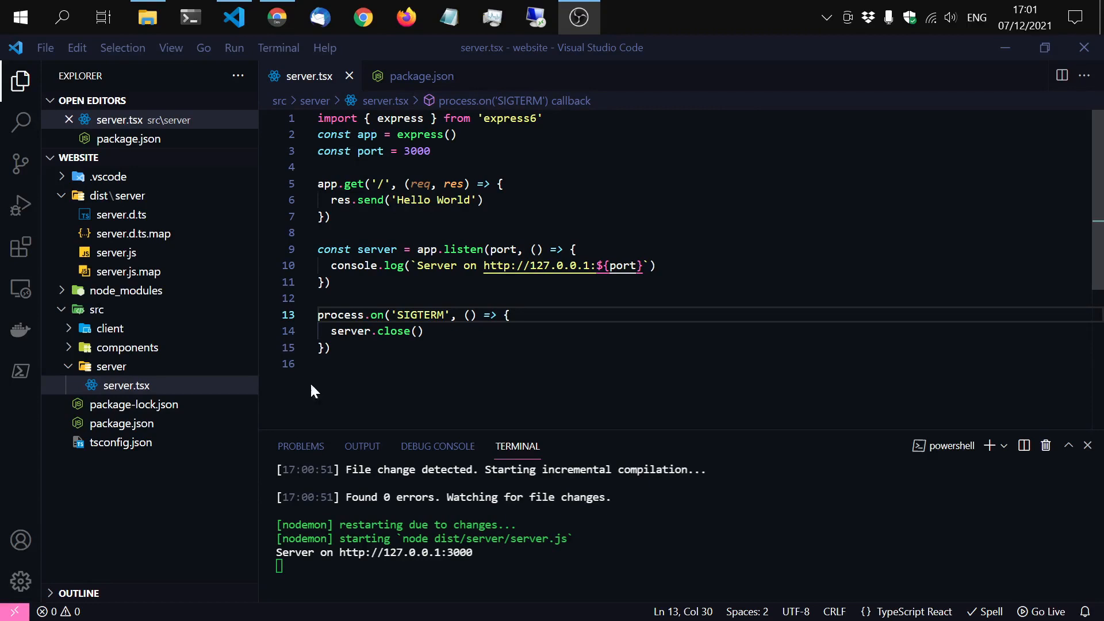
{"action": "mouse_move", "coordinate": [144, 354]}
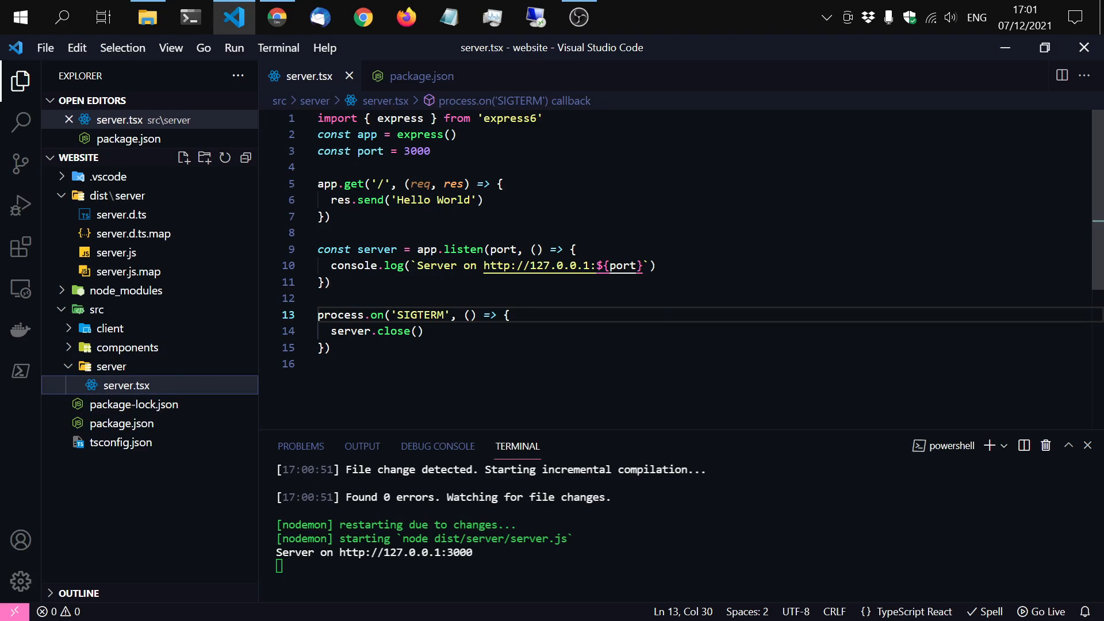
Step: Replace 'Hello World' in res.send with <p>hello jsx</p> in server.tsx
{"action": "left_click", "coordinate": [499, 184]}
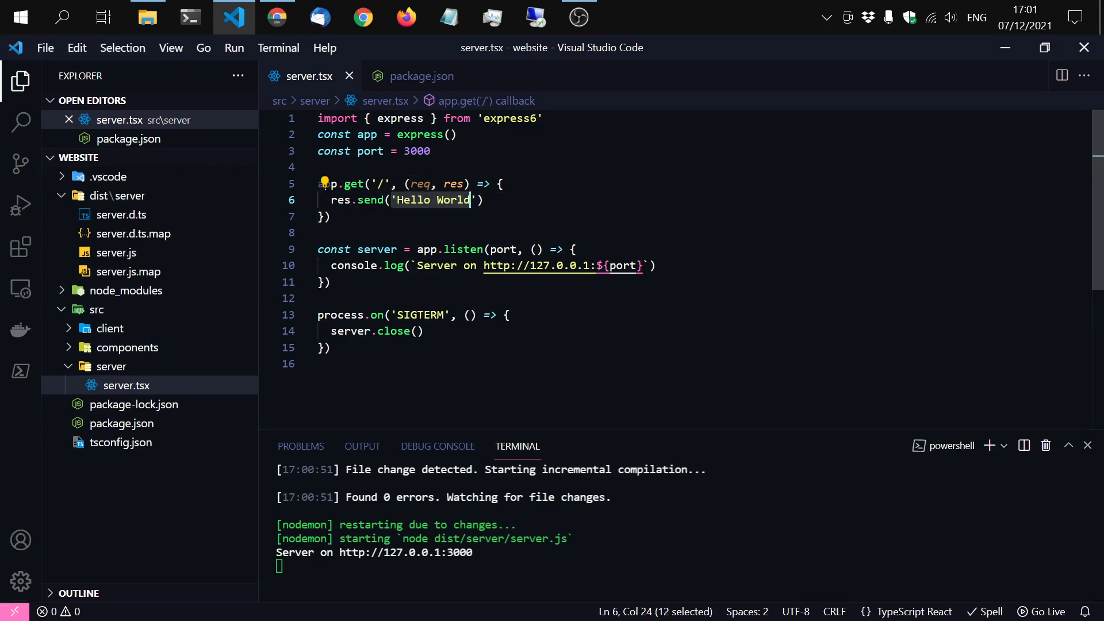
{"action": "type", "text": "<p></p>)"}
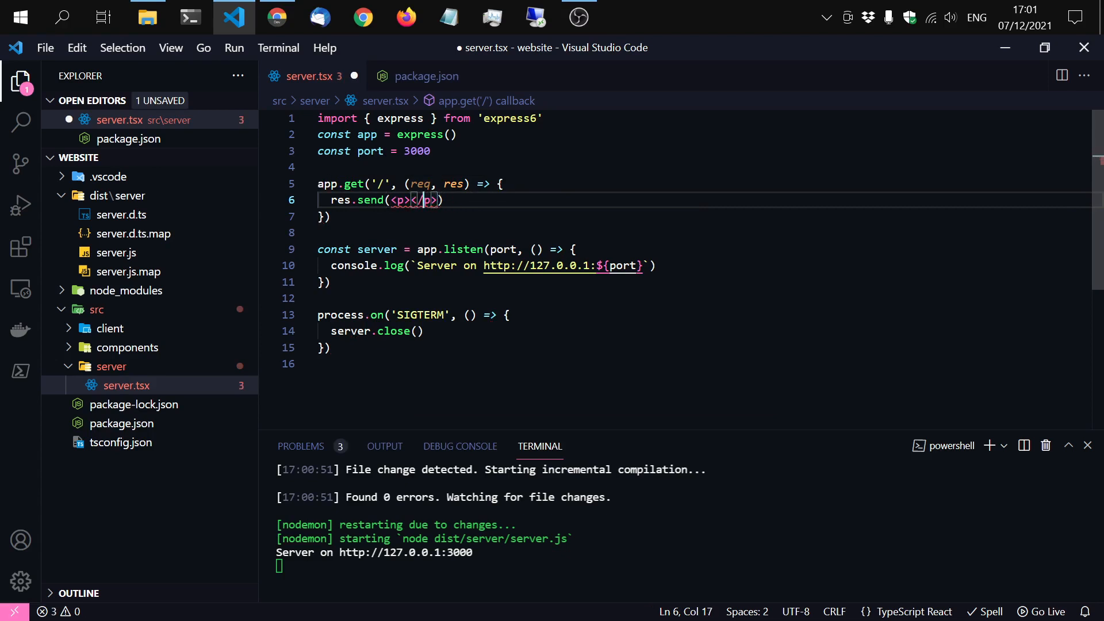
{"action": "type", "text": "hello"}
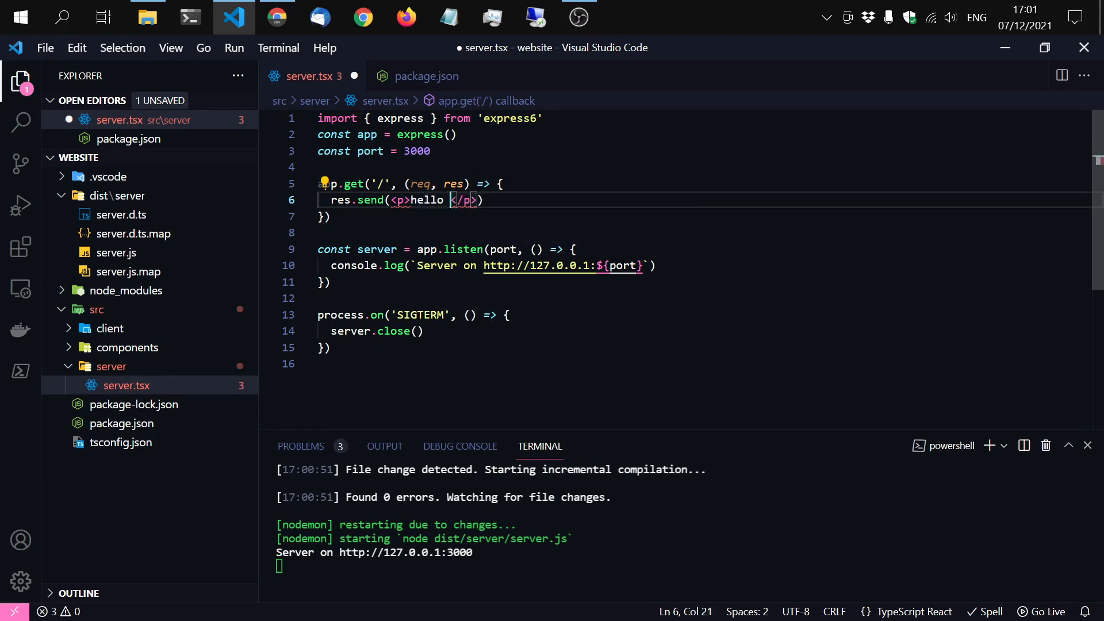
{"action": "type", "text": "jsx"}
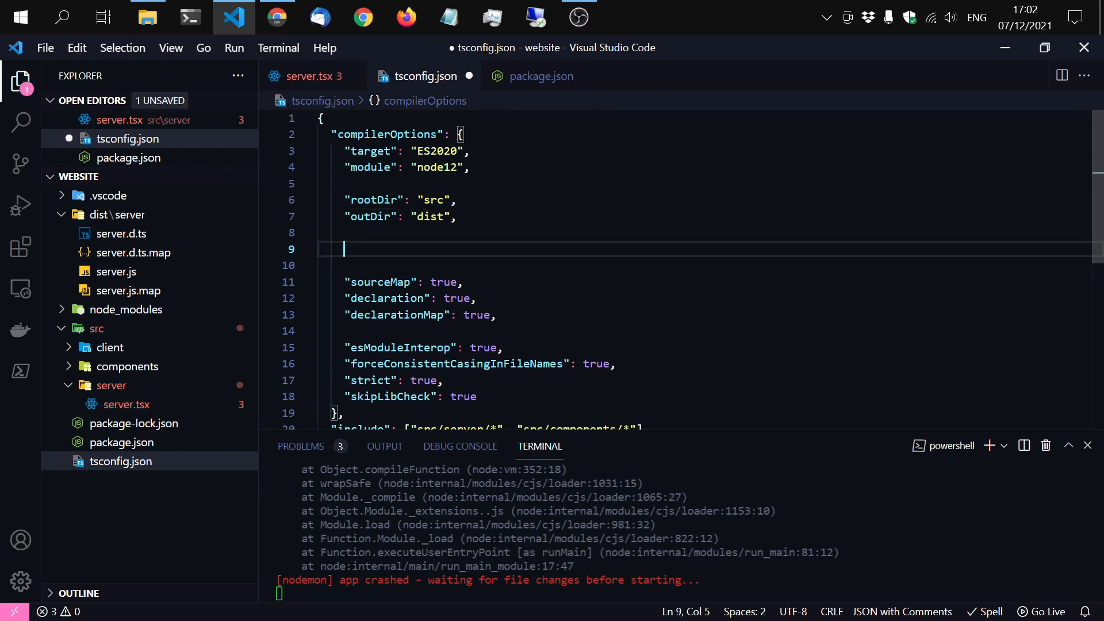
Step: Add "jsx": "react" and "jsxFactory": "h" to tsconfig.json compilerOptions and save
{"action": "type", "text": "\"\""}
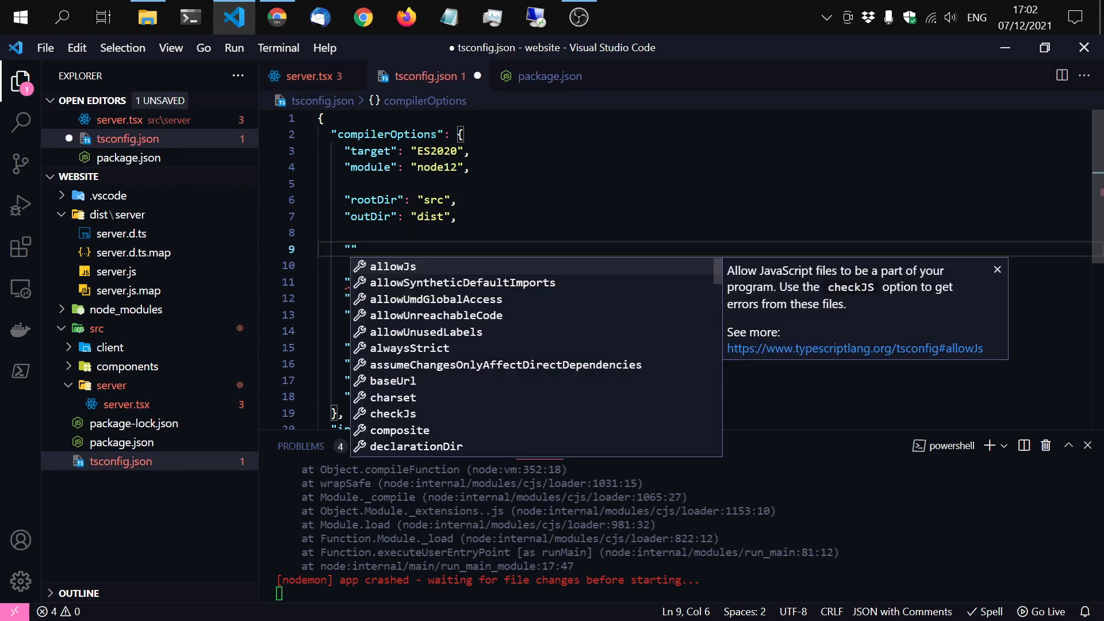
{"action": "type", "text": "jsx"}
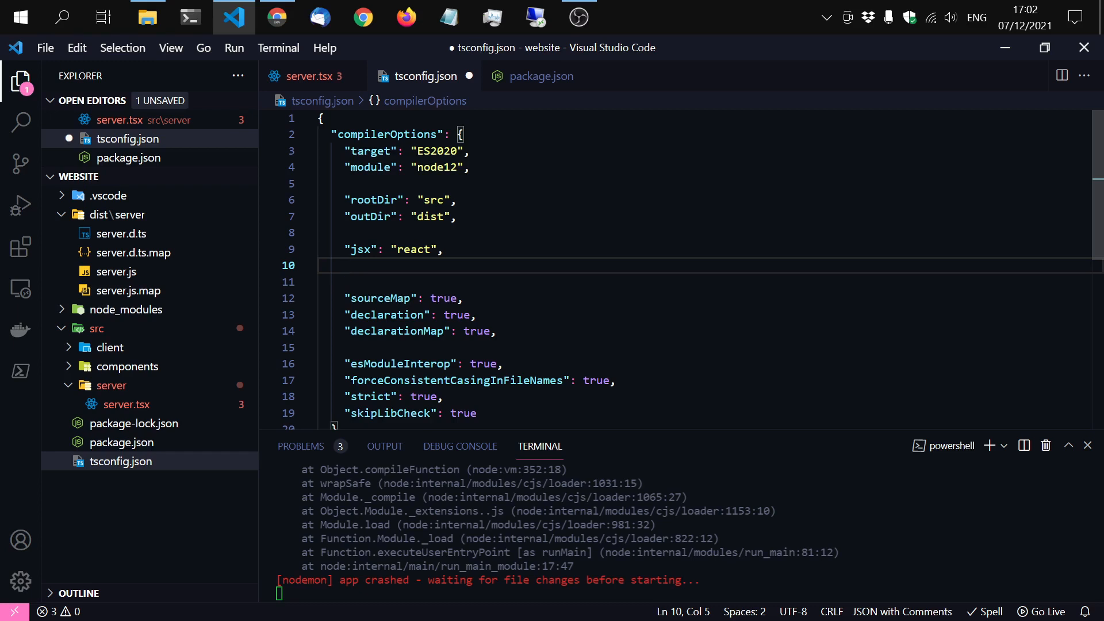
{"action": "type", "text": "\""}
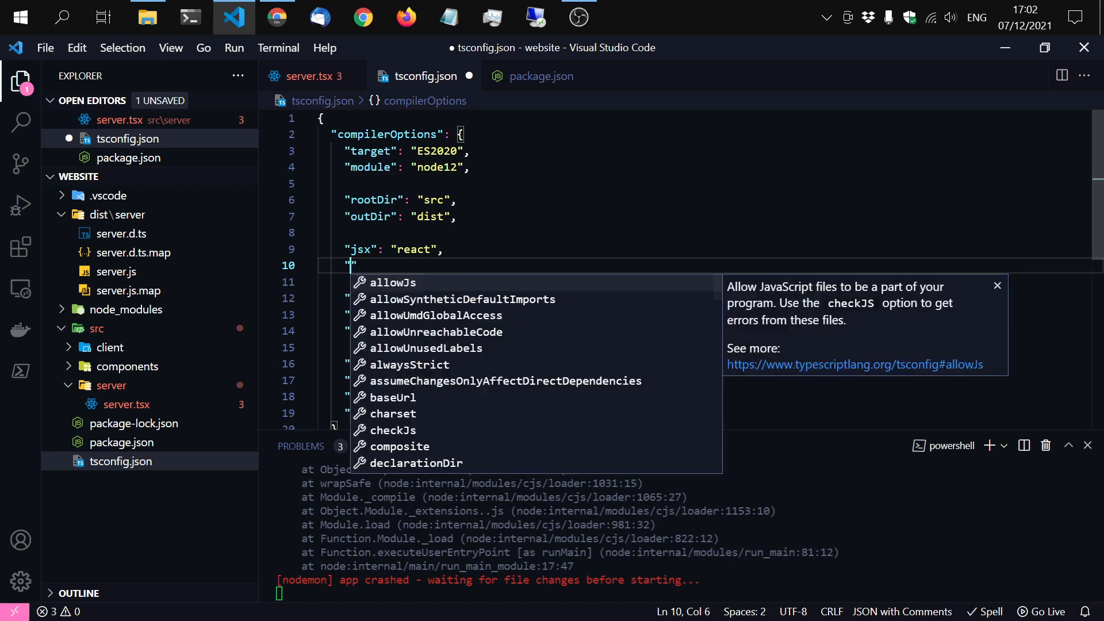
{"action": "type", "text": "jsxFactory"}
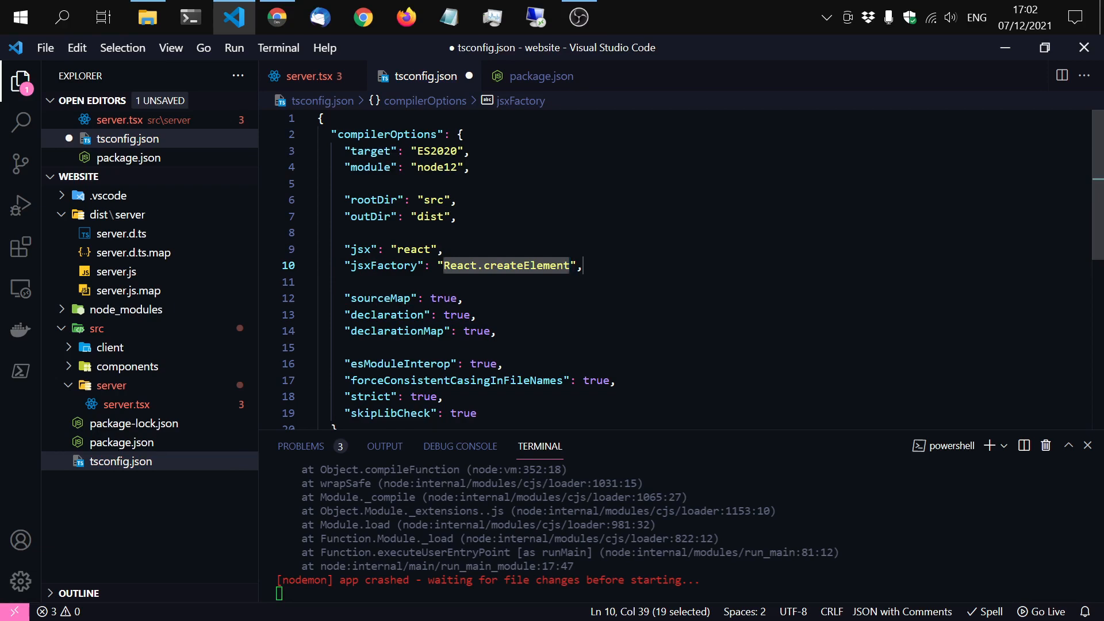
{"action": "type", "text": "h\","}
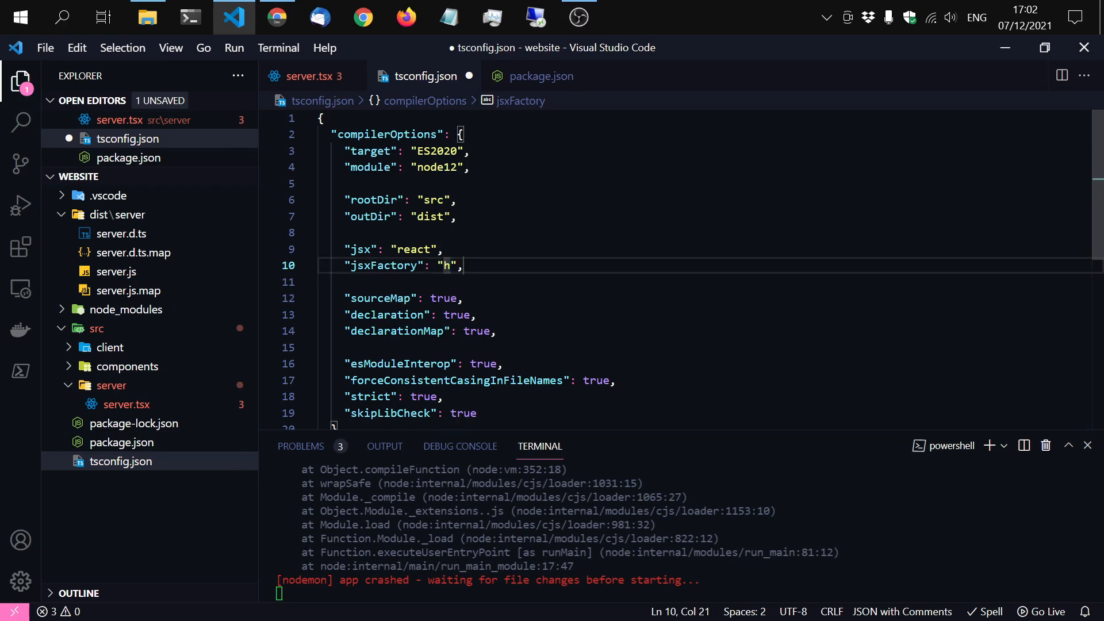
{"action": "key", "text": "ctrl+s"}
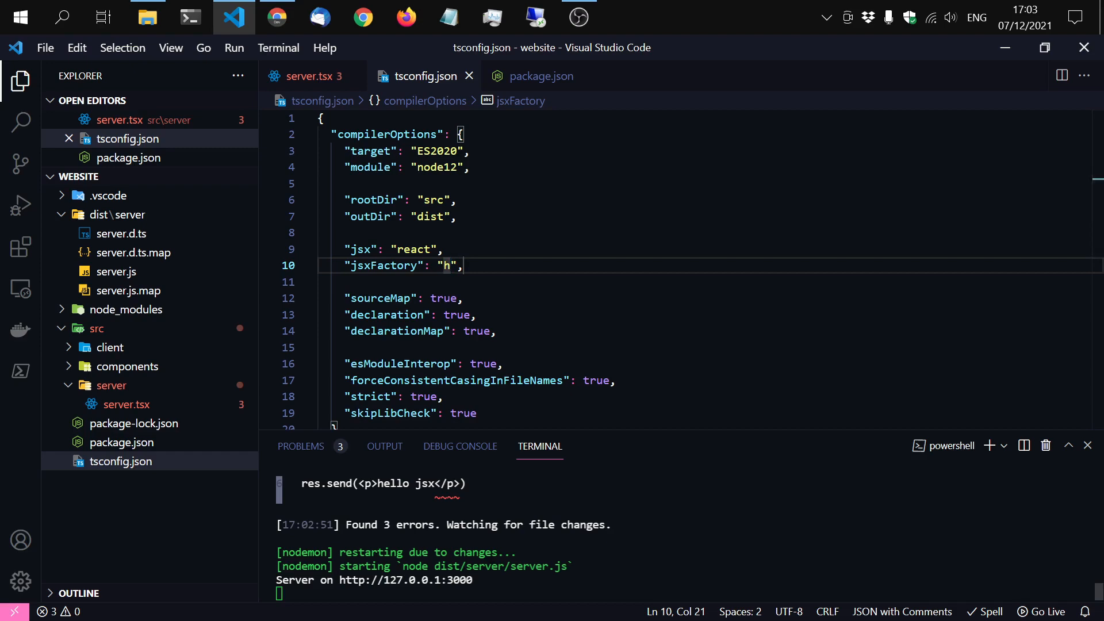
Step: Add import { h } from 'nano-jsx' below the express import in server.tsx and save
{"action": "scroll", "scroll_direction": "down", "scroll_amount": 3}
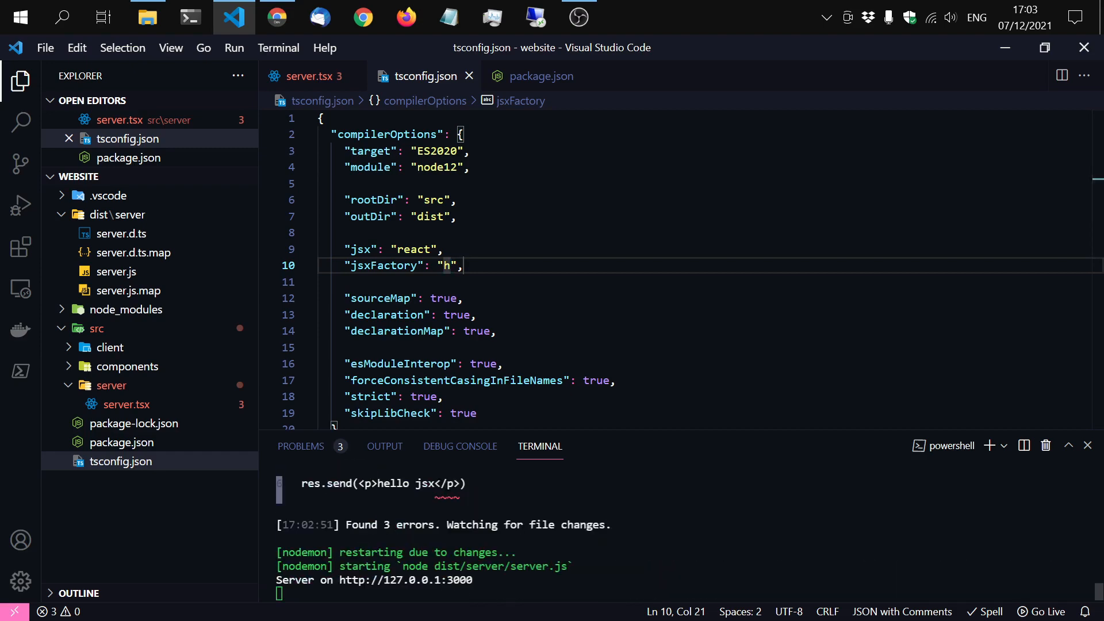
{"action": "mouse_move", "coordinate": [334, 84]}
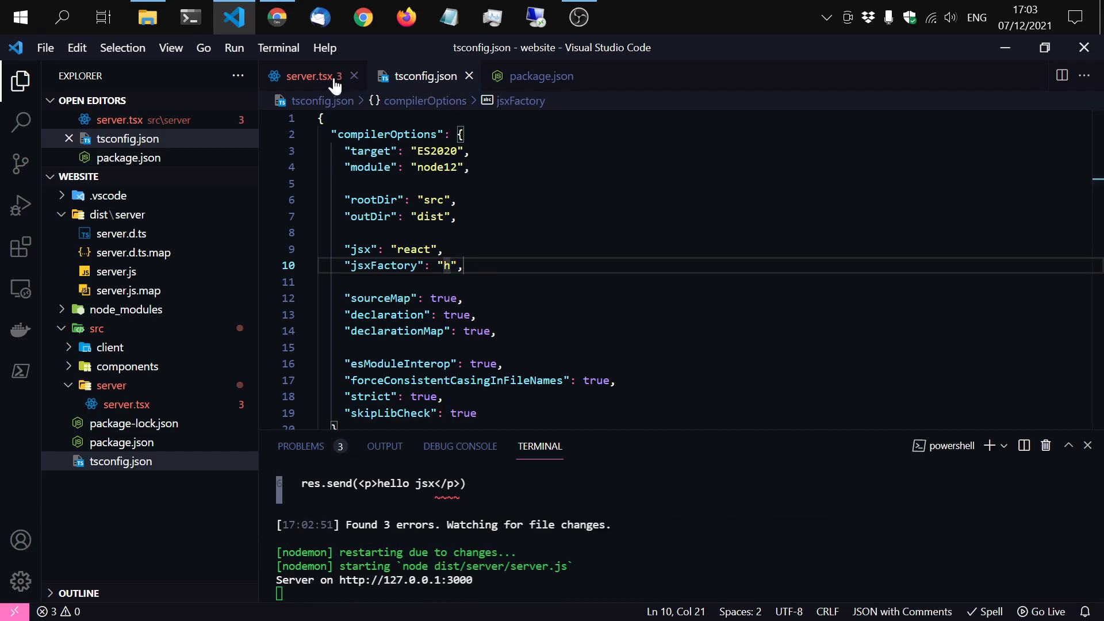
{"action": "left_click", "coordinate": [307, 75]}
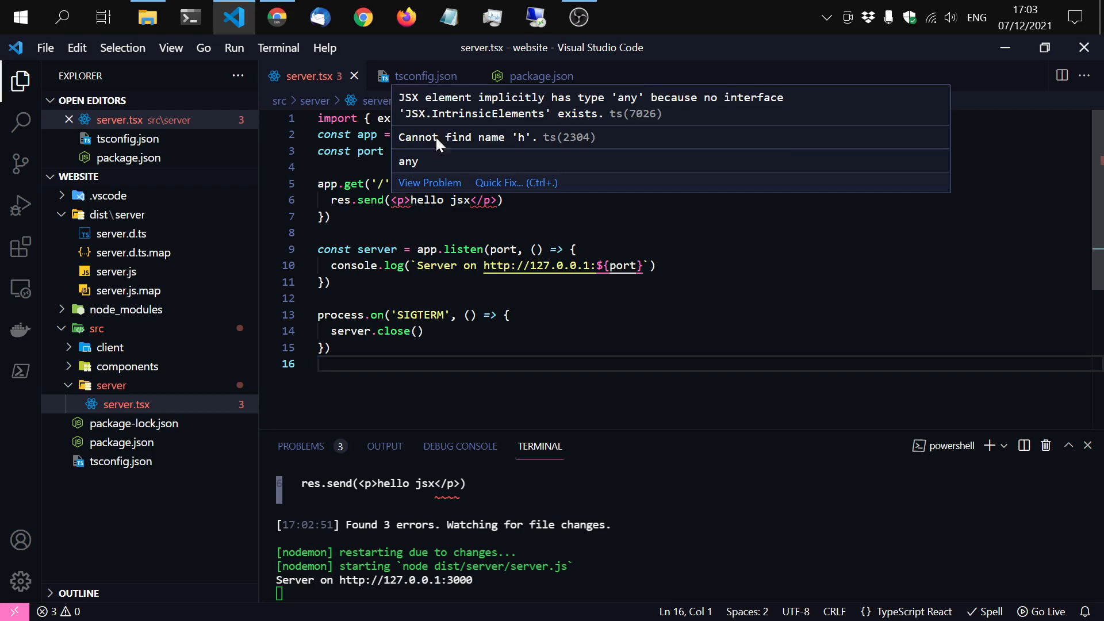
{"action": "mouse_move", "coordinate": [479, 162]}
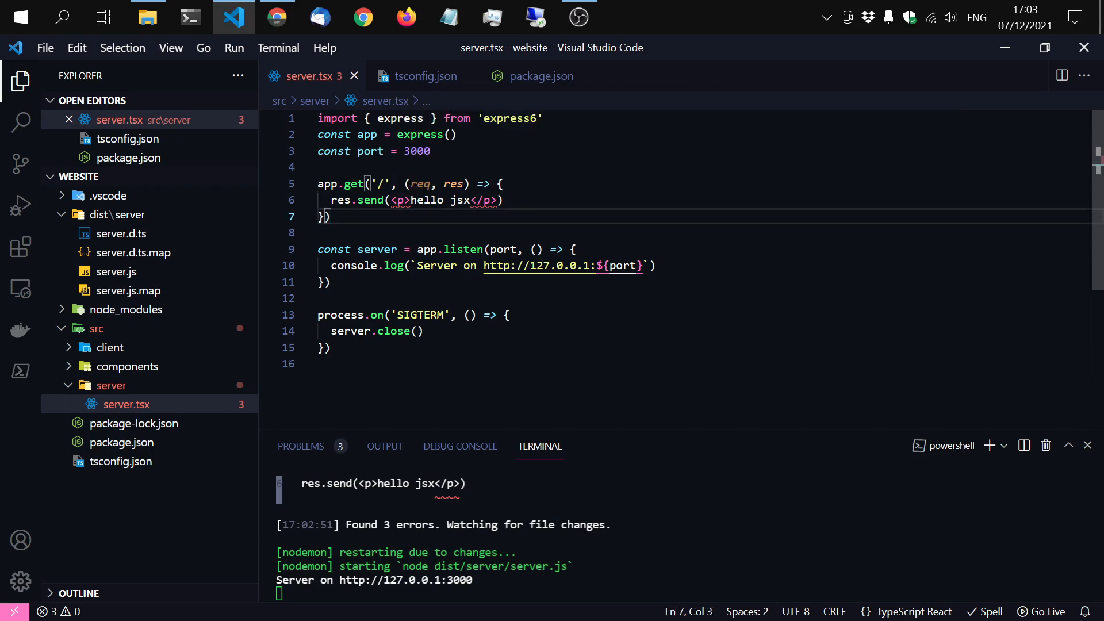
{"action": "key", "text": "Enter"}
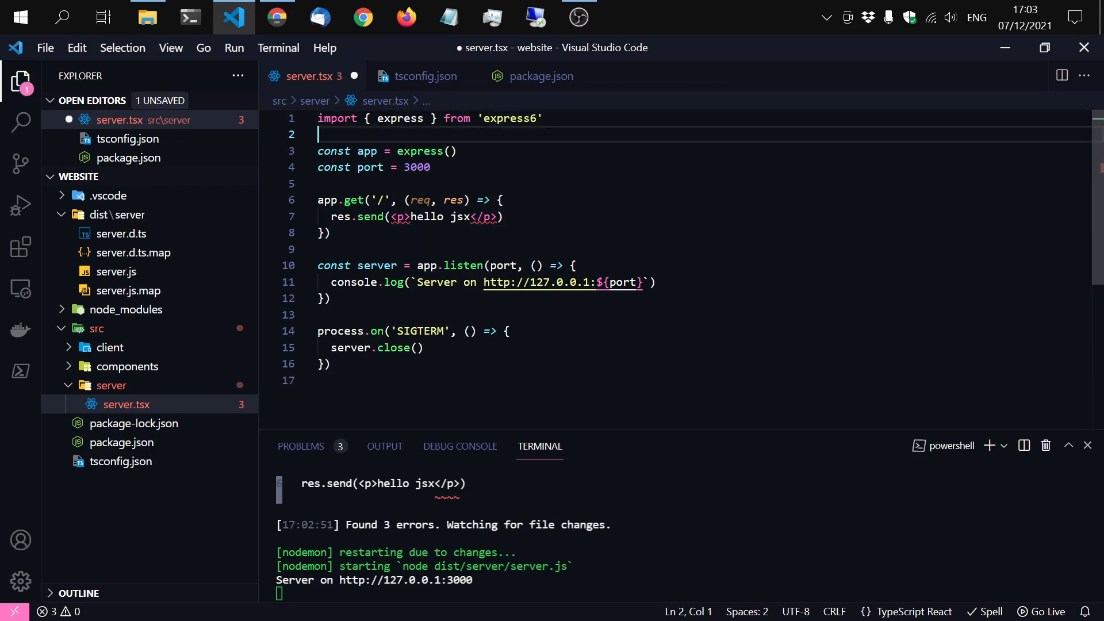
{"action": "type", "text": "import"}
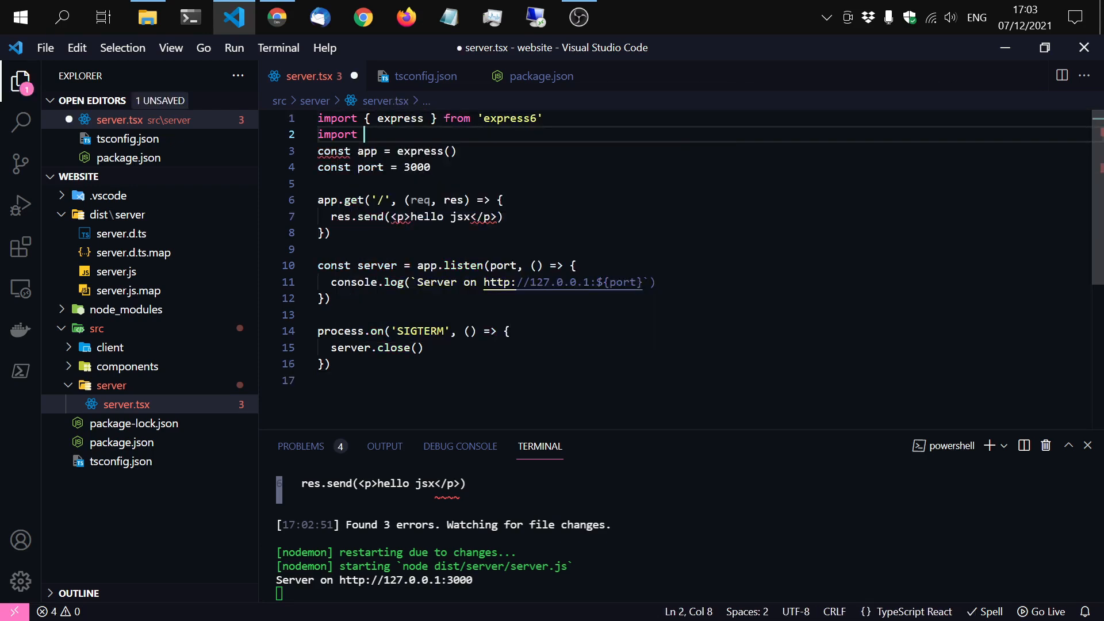
{"action": "type", "text": "{h} fro"}
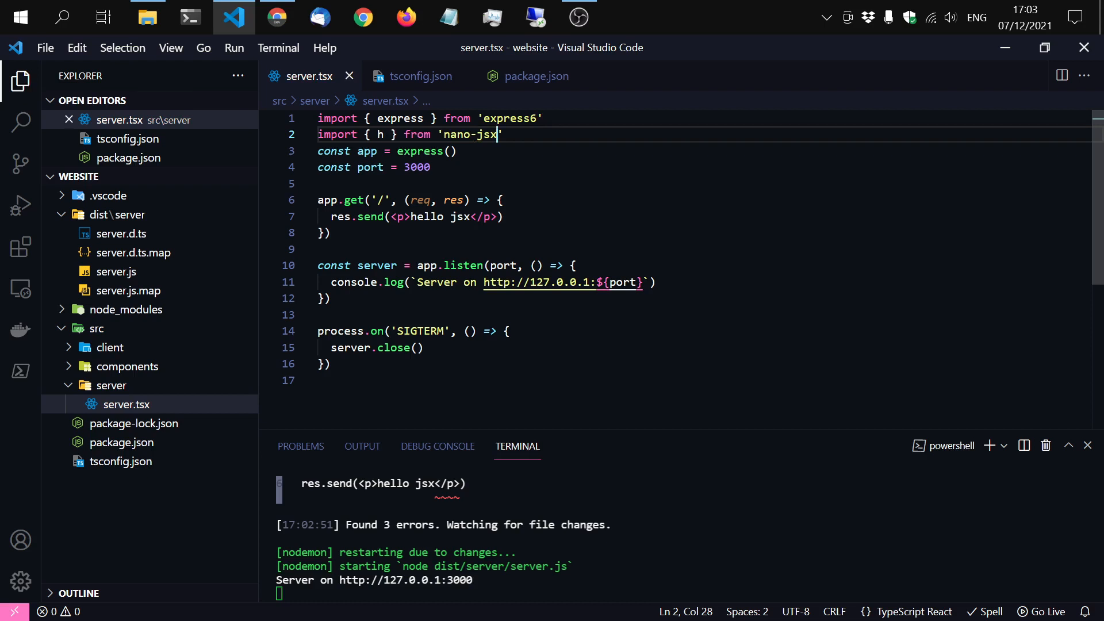
{"action": "key", "text": "ctrl+s"}
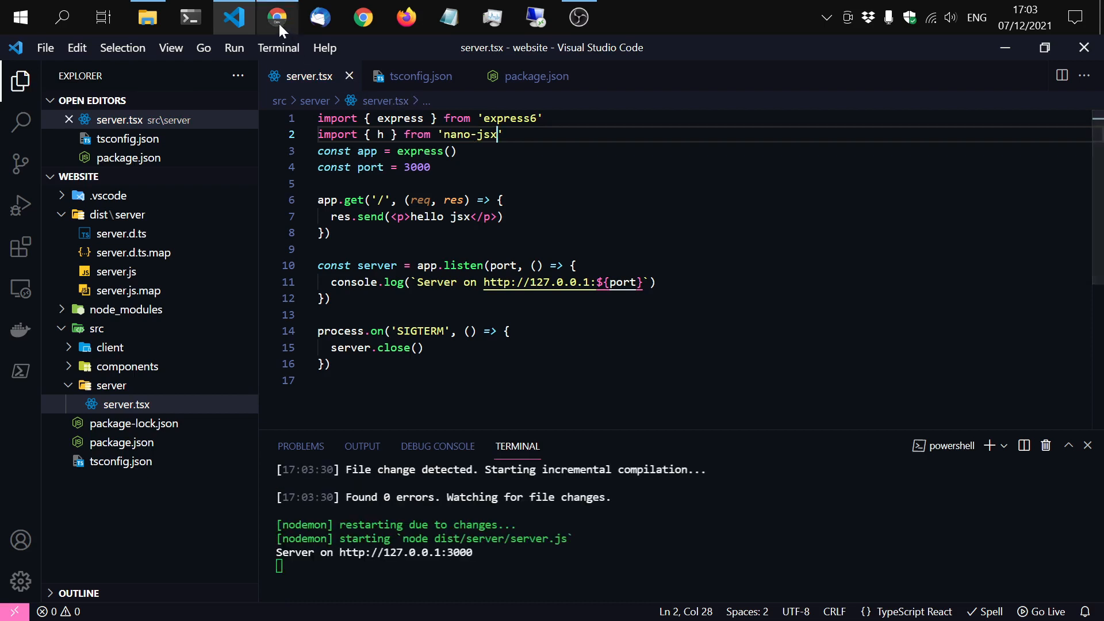
{"action": "mouse_move", "coordinate": [276, 16]}
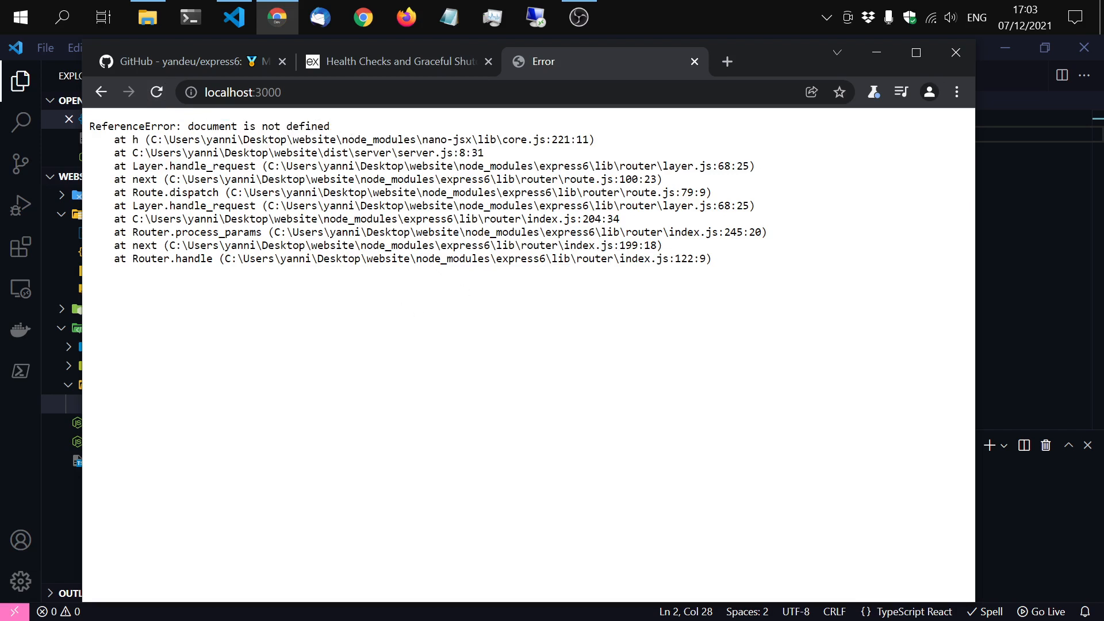
{"action": "mouse_move", "coordinate": [548, 288]}
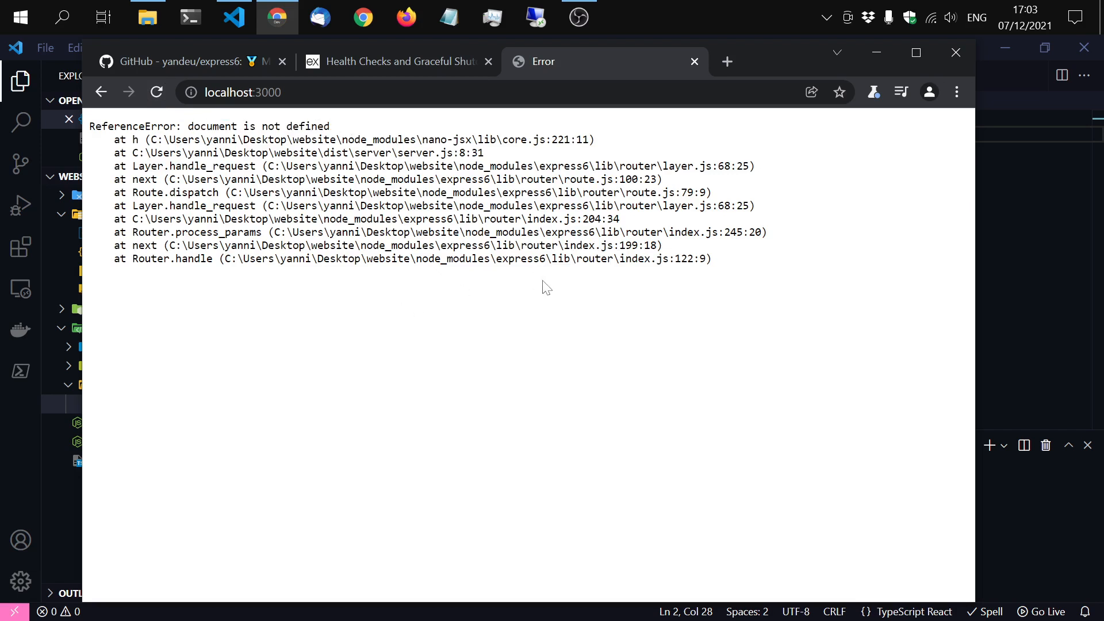
Step: Switch to Chrome to view localhost:3000, showing the 'document is not defined' error
{"action": "left_click", "coordinate": [234, 16]}
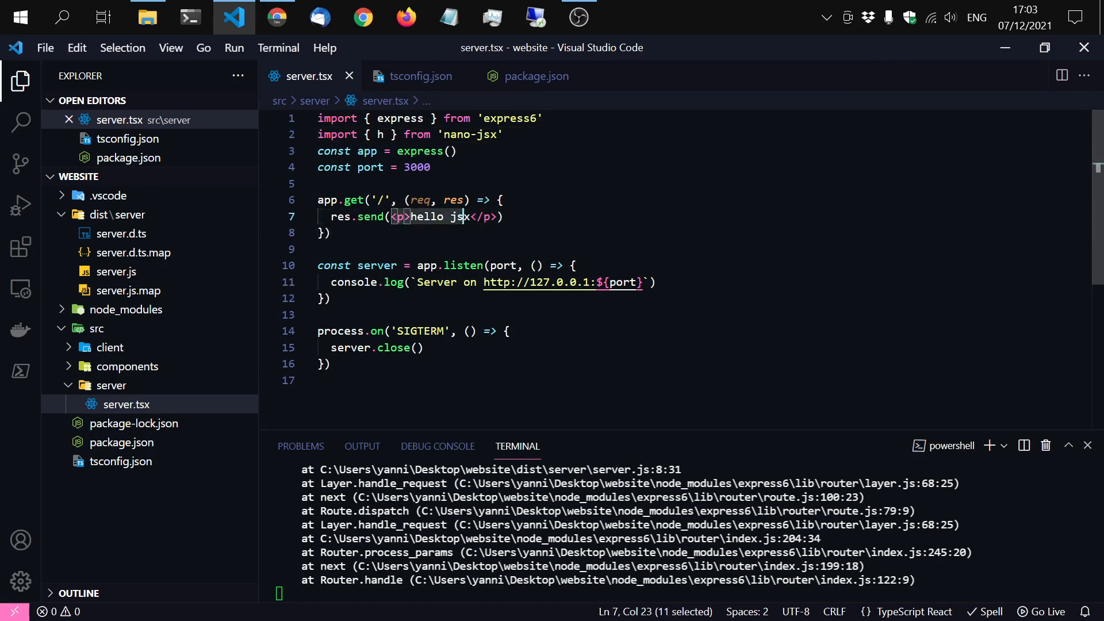
Step: Add renderSSR to the nano-jsx import alongside h
{"action": "left_click", "coordinate": [326, 232]}
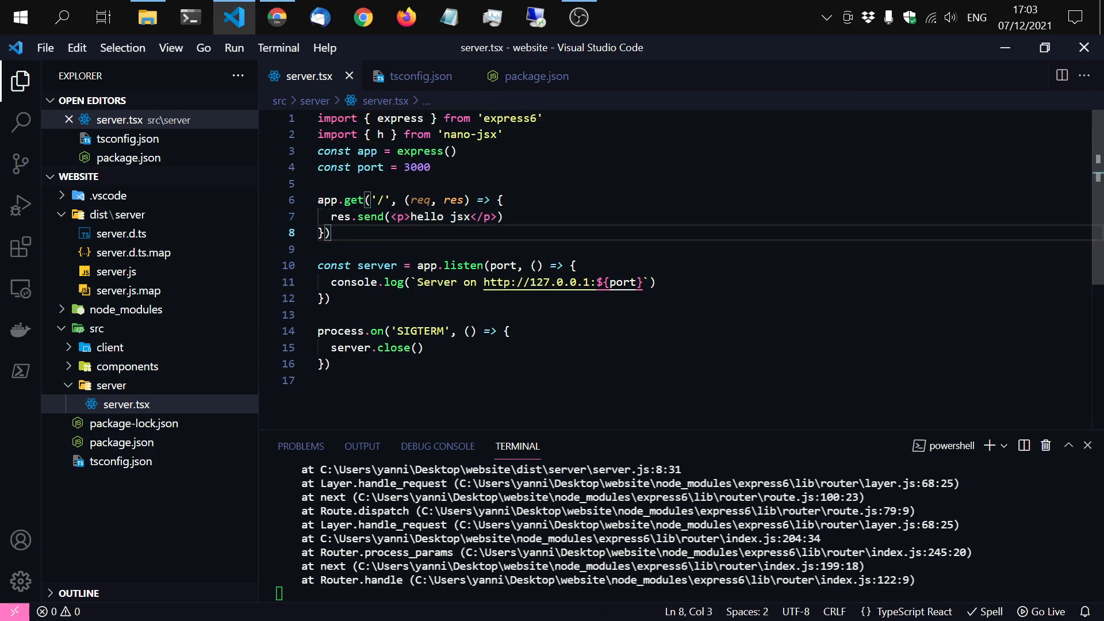
{"action": "left_click", "coordinate": [386, 134]}
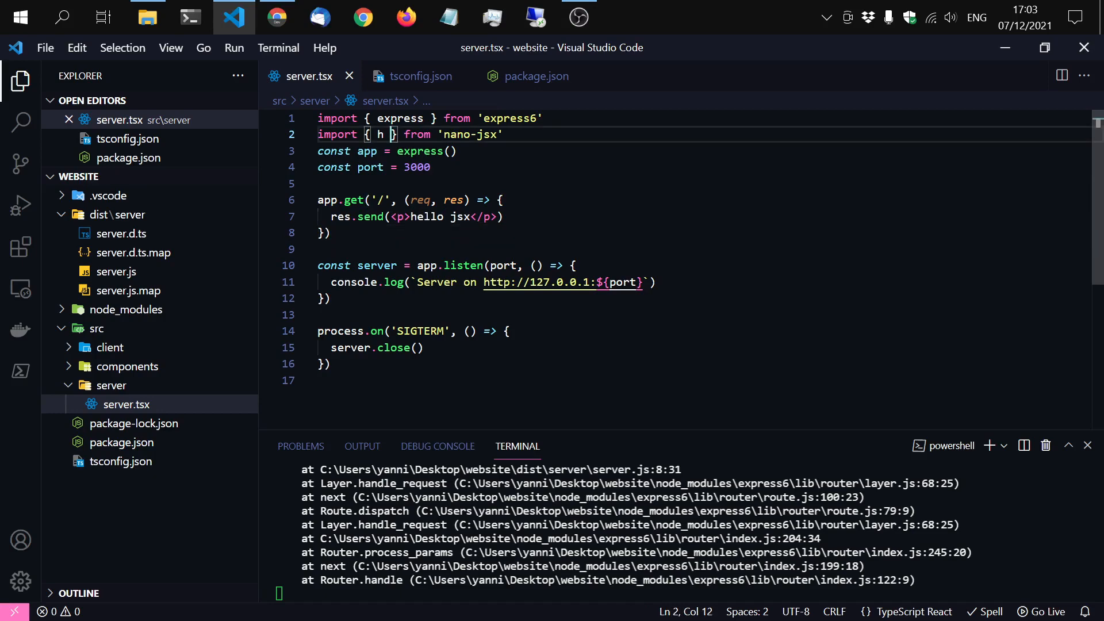
{"action": "type", "text": ",rena"}
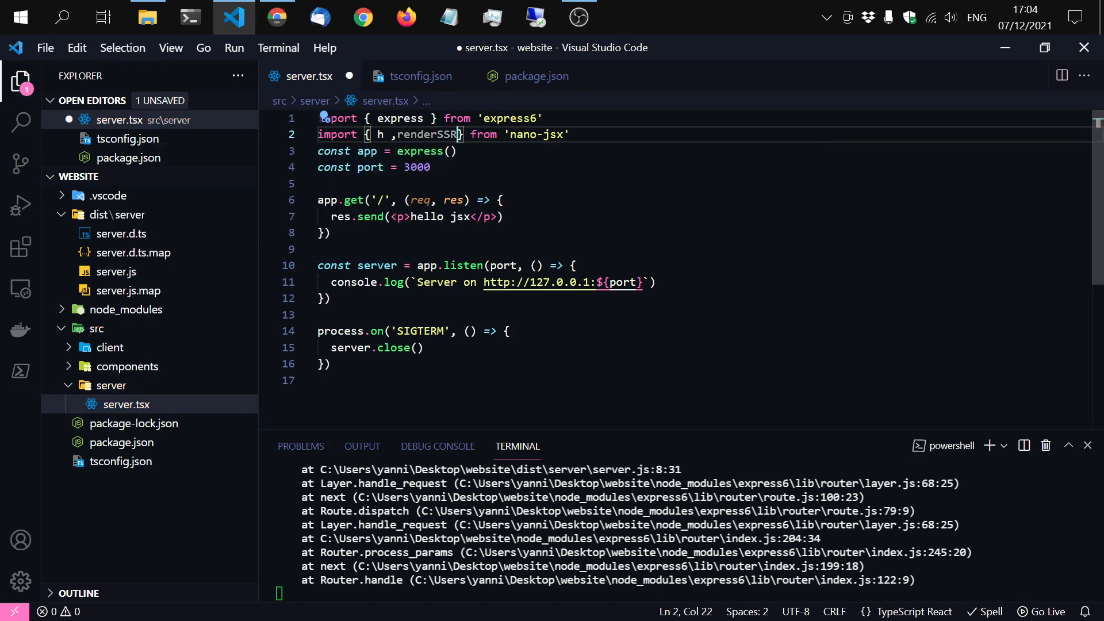
Step: Wrap the paragraph in renderSSR(, save, and reload localhost:3000 in Chrome
{"action": "left_click", "coordinate": [398, 216]}
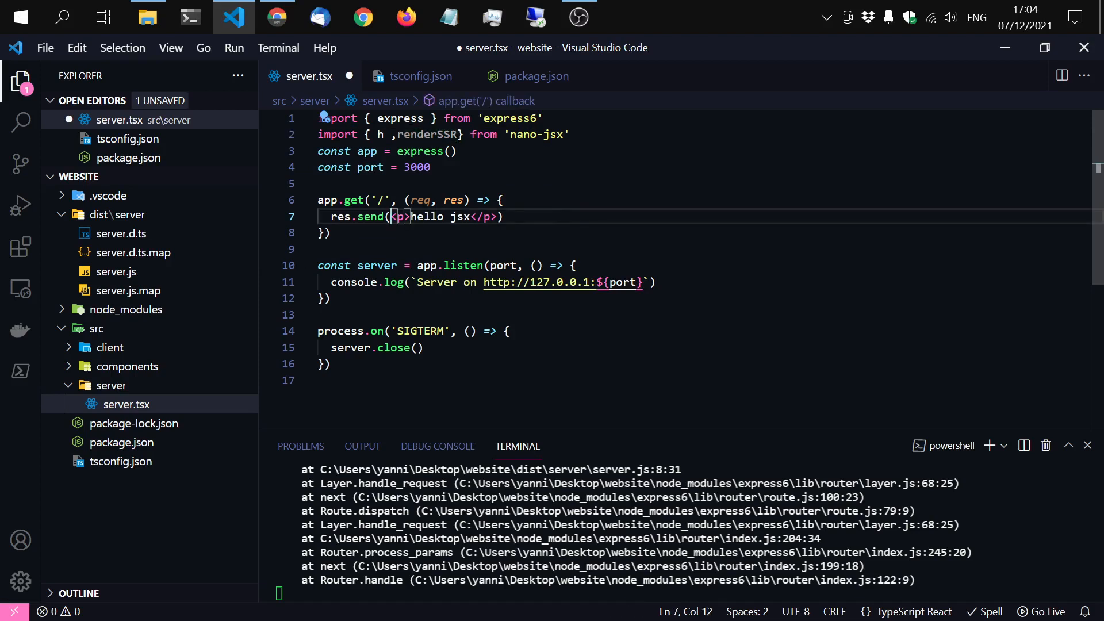
{"action": "type", "text": "renderSSR("}
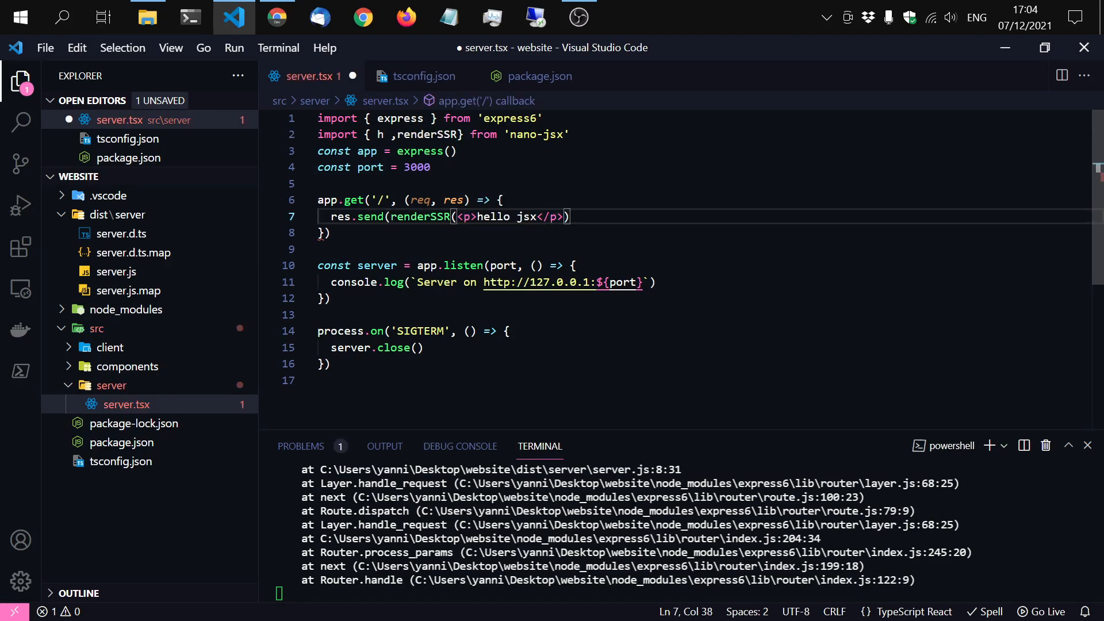
{"action": "key", "text": "ctrl+s"}
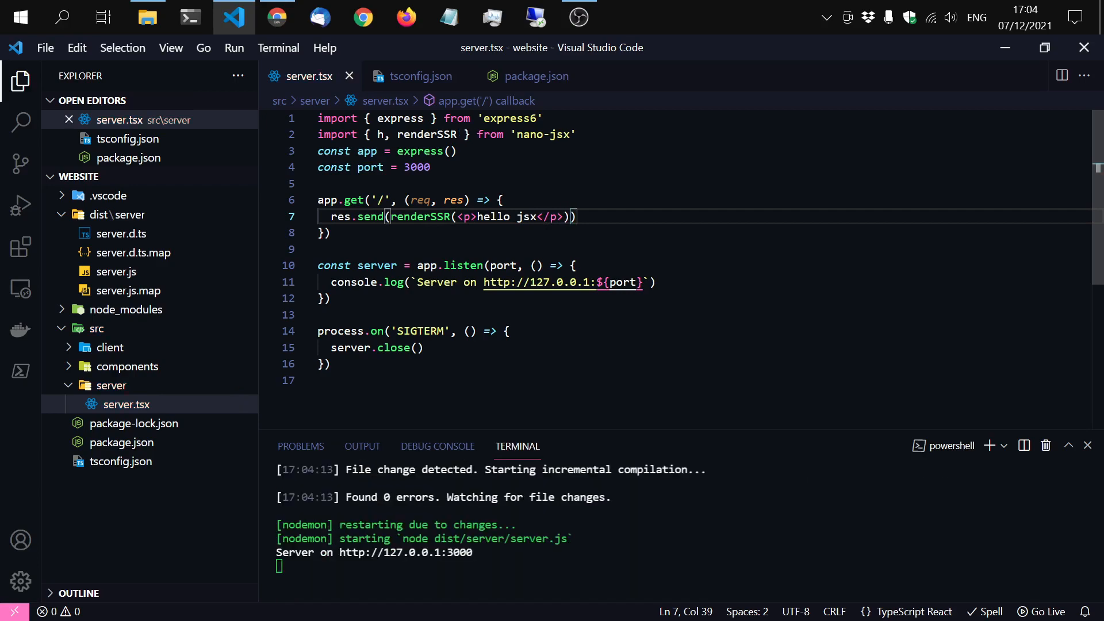
{"action": "left_click", "coordinate": [276, 16]}
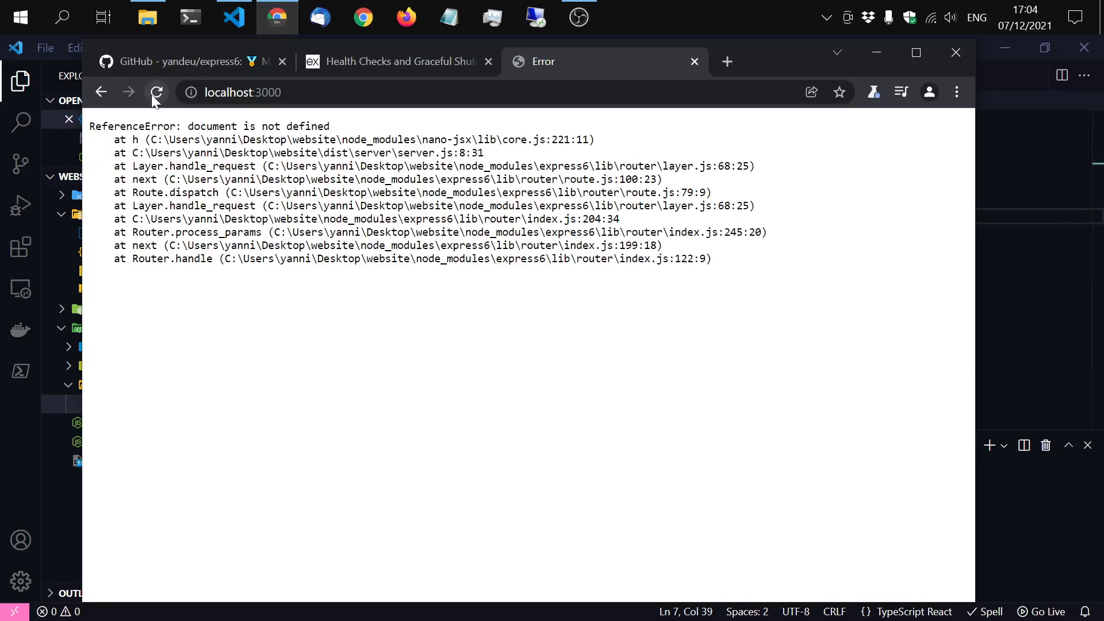
{"action": "left_click", "coordinate": [157, 92]}
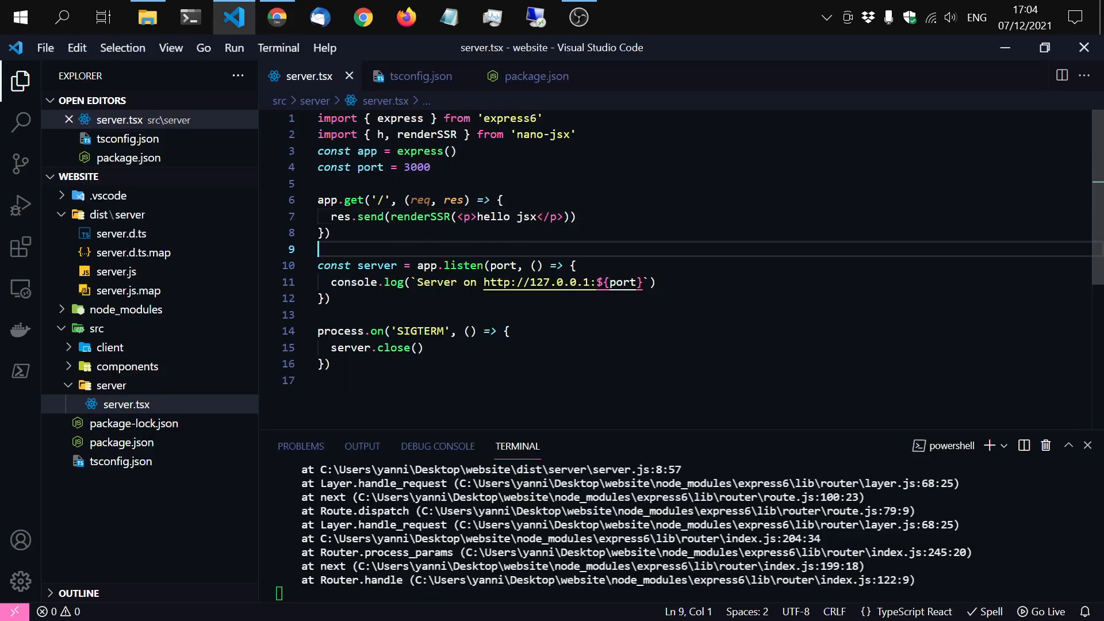
{"action": "left_click", "coordinate": [464, 216]}
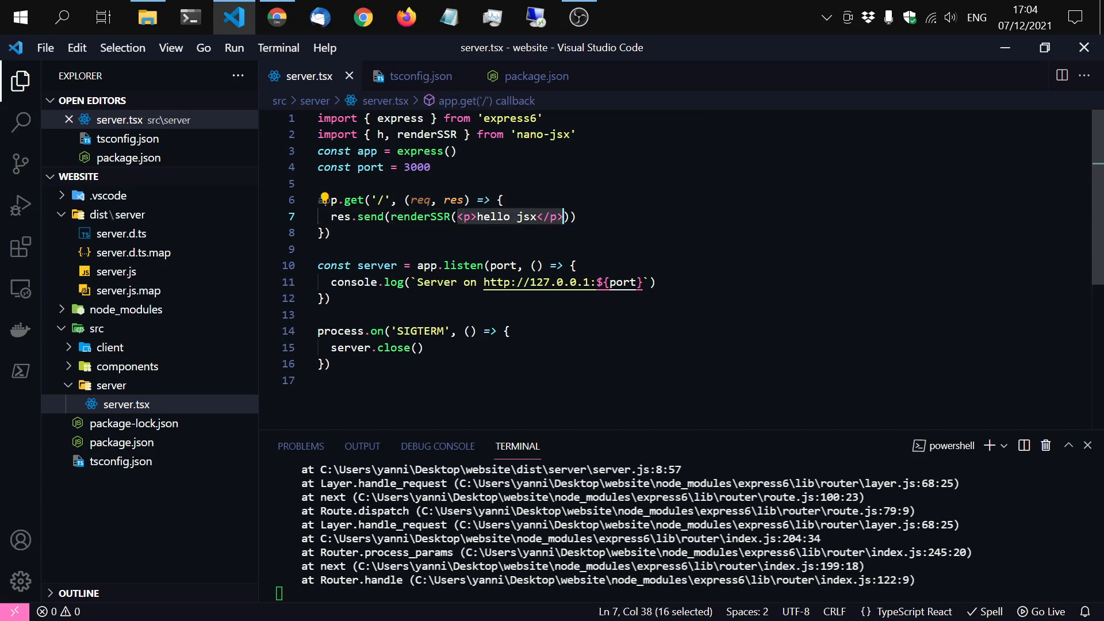
{"action": "mouse_move", "coordinate": [458, 266]}
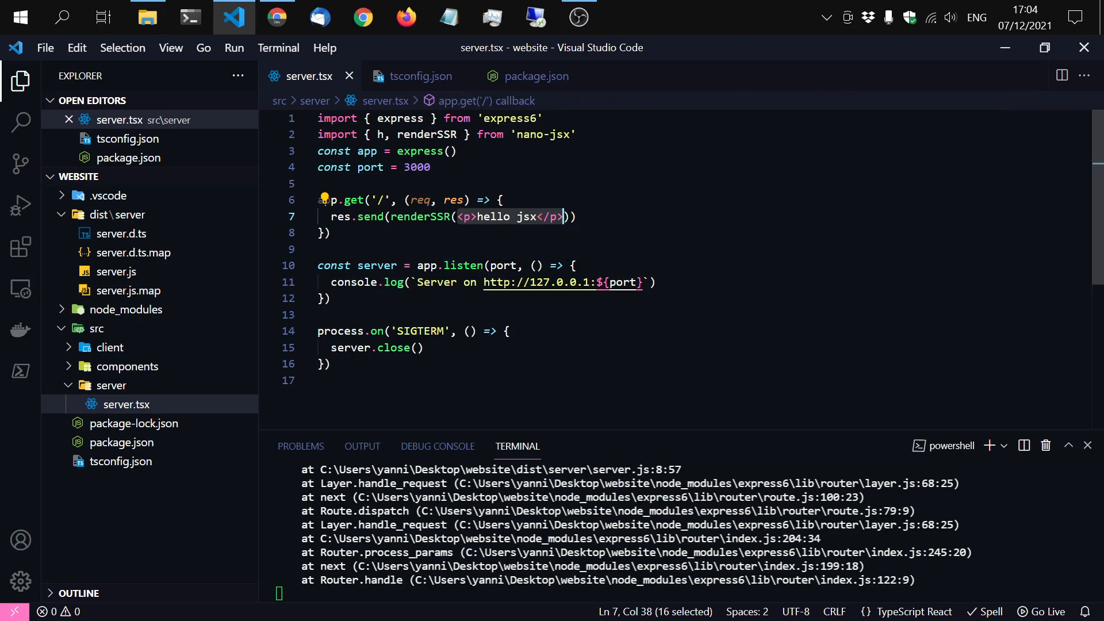
{"action": "left_click", "coordinate": [378, 201]}
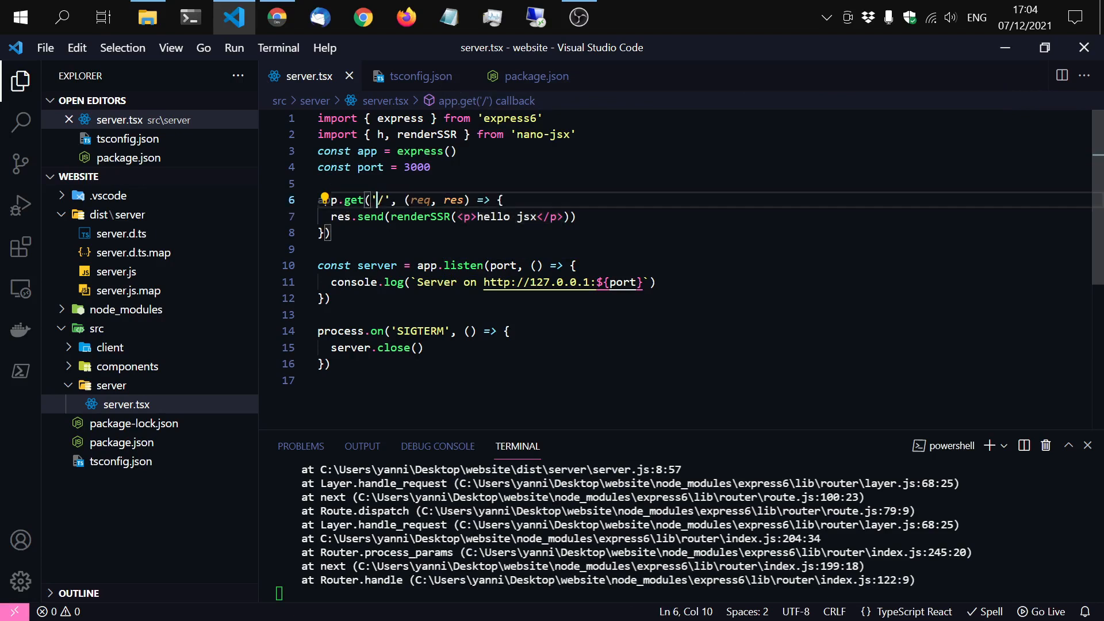
{"action": "left_click", "coordinate": [324, 248]}
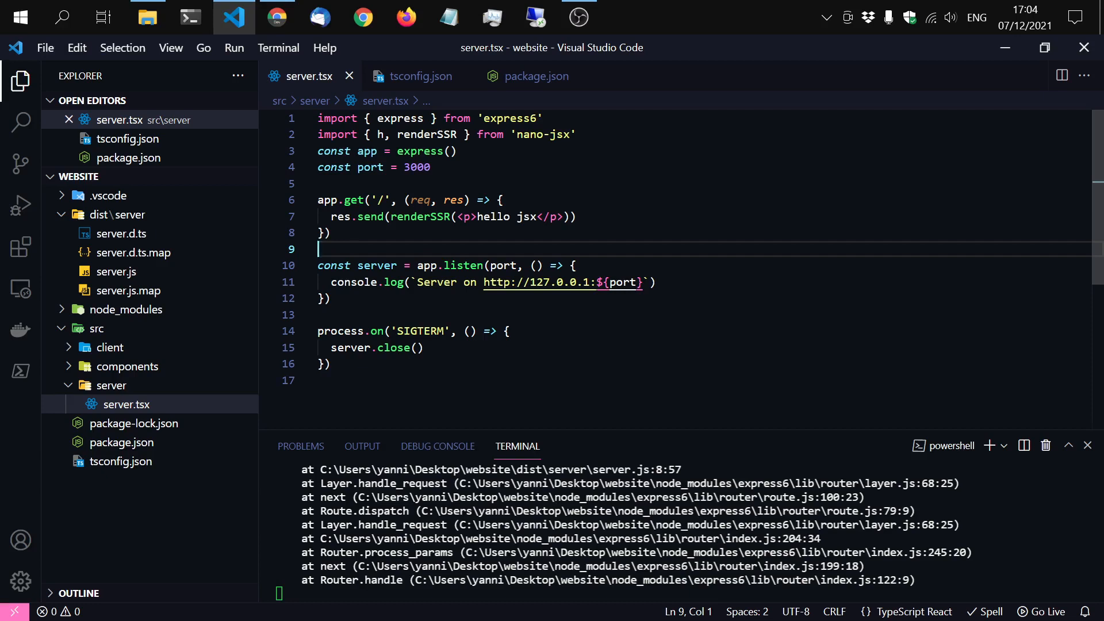
{"action": "double_click", "coordinate": [420, 217]}
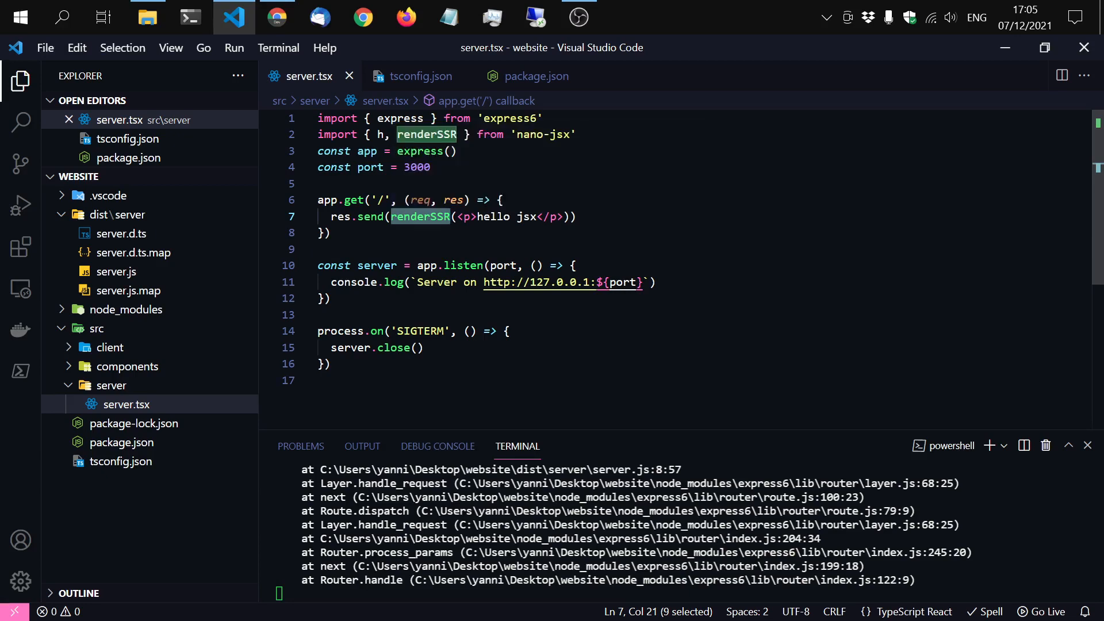
Step: Pass renderSSR an arrow function () => <p>hello jsx</p>, save, and reload localhost:3000
{"action": "left_click", "coordinate": [464, 216]}
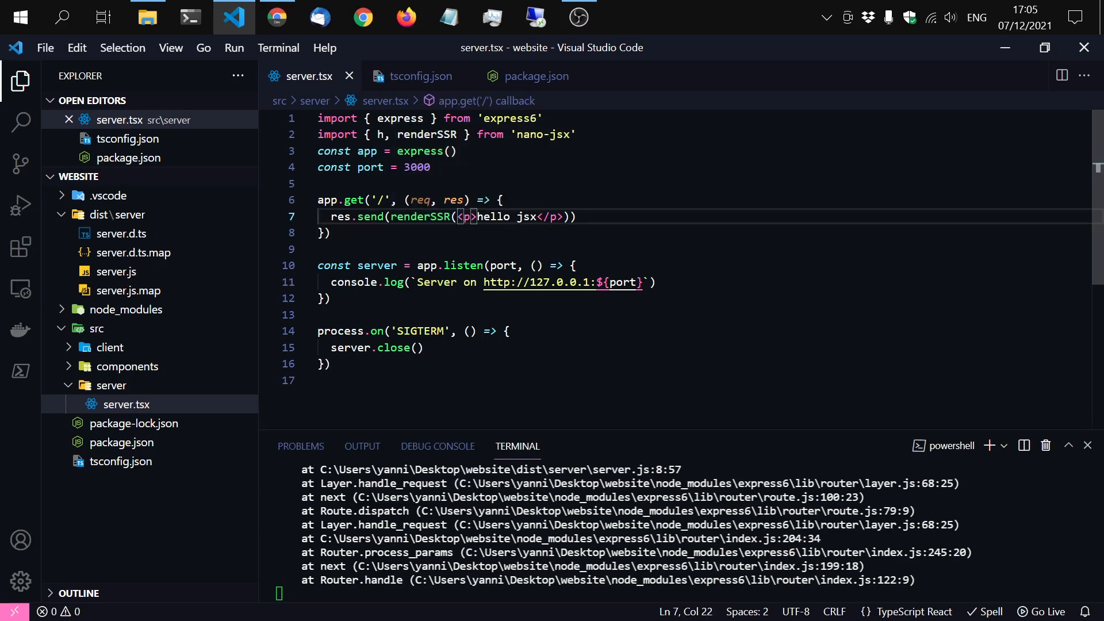
{"action": "type", "text": "()=>"}
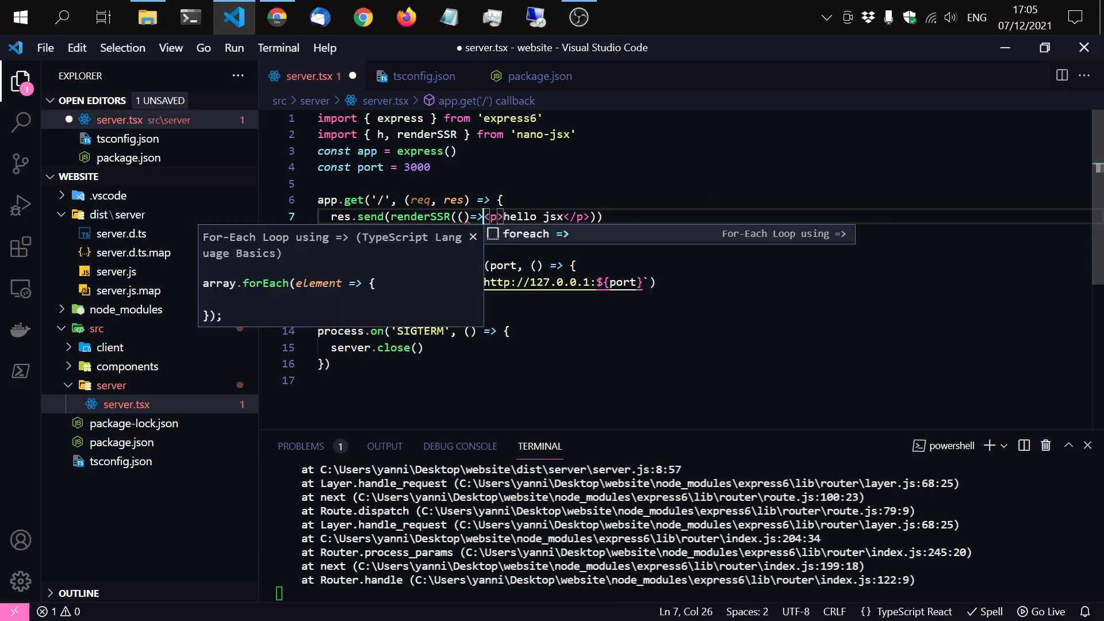
{"action": "key", "text": "ctrl+s"}
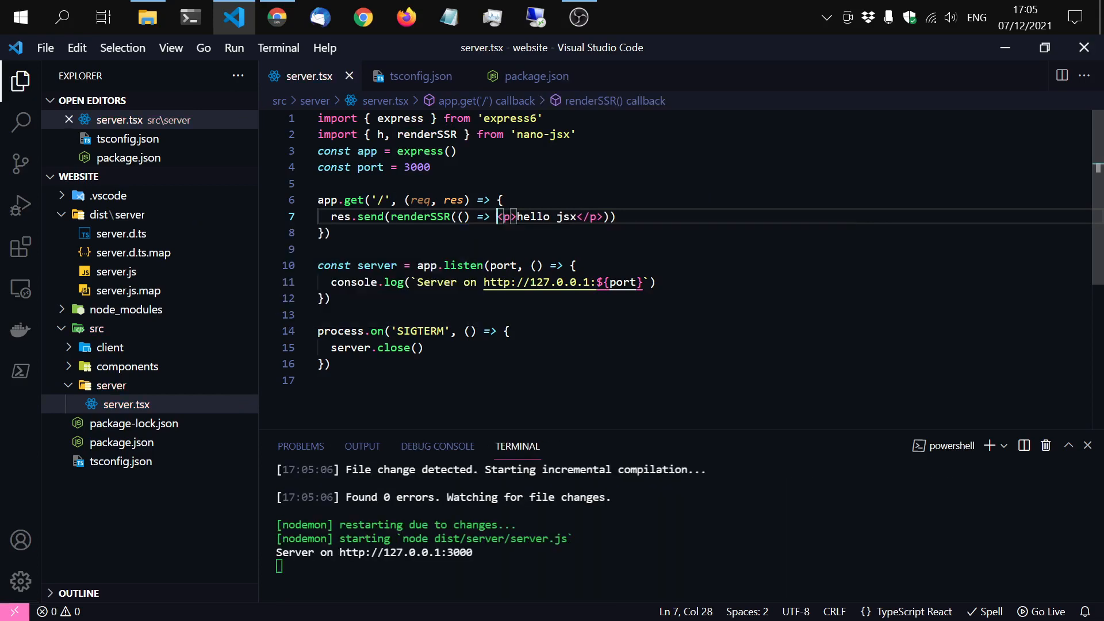
{"action": "left_click", "coordinate": [275, 16]}
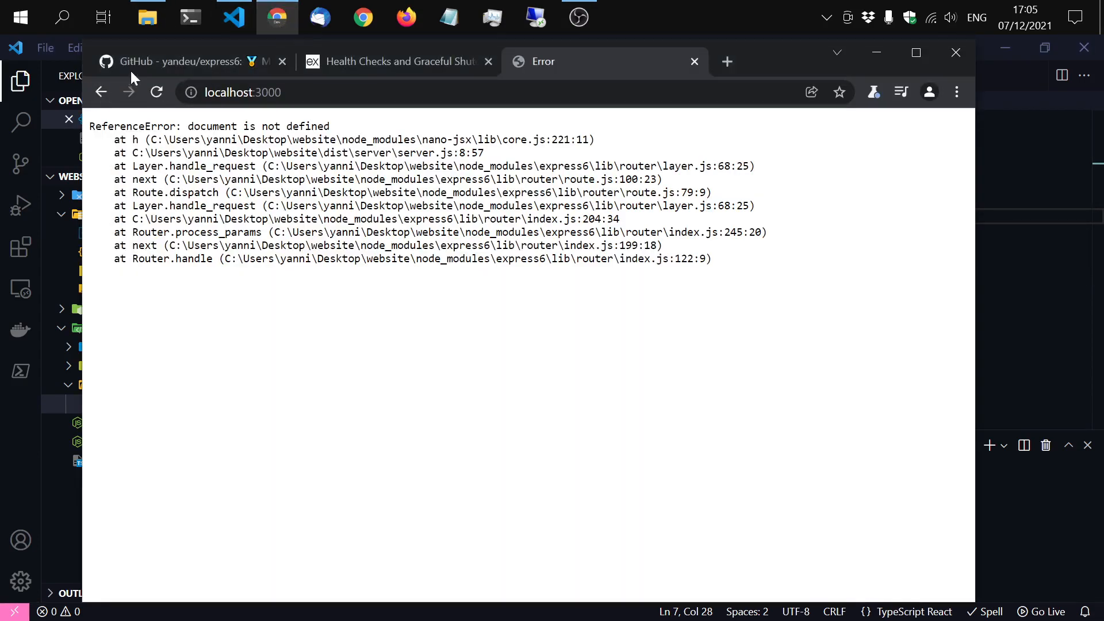
{"action": "left_click", "coordinate": [234, 16]}
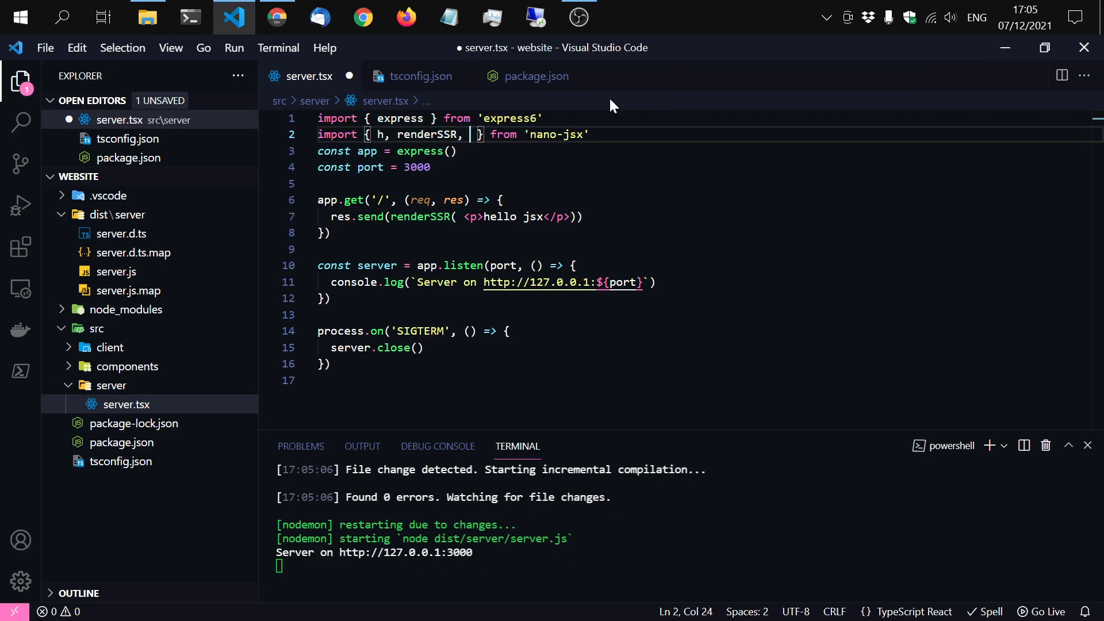
Step: Add import { initSSR } from 'nano-jsx/lib/ssr' on line 3
{"action": "type", "text": "init"}
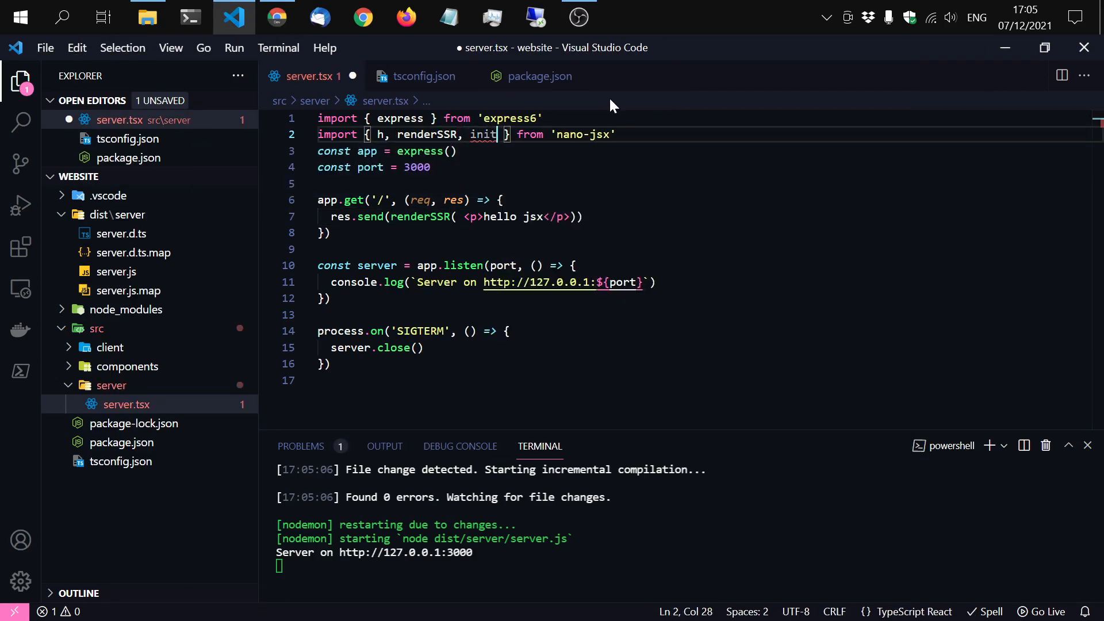
{"action": "key", "text": "Backspace"}
{"action": "type", "text": "import {"}
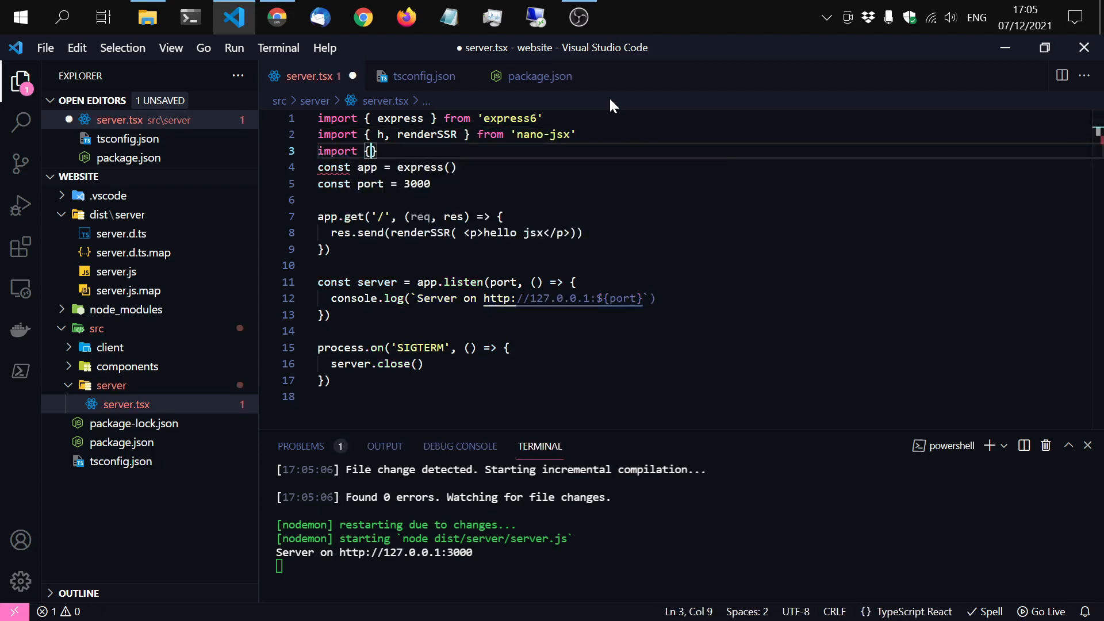
{"action": "type", "text": "initSSR } from 'nano-jsx/lib/ssr'"}
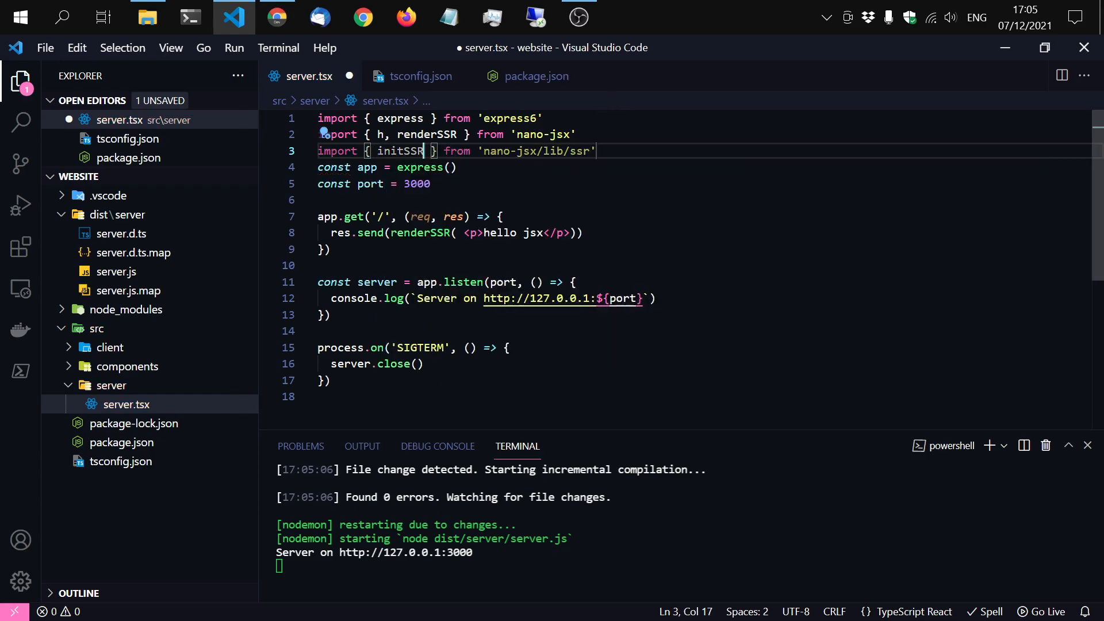
Step: Call initSSR() after the port constant and save server.tsx
{"action": "double_click", "coordinate": [399, 151]}
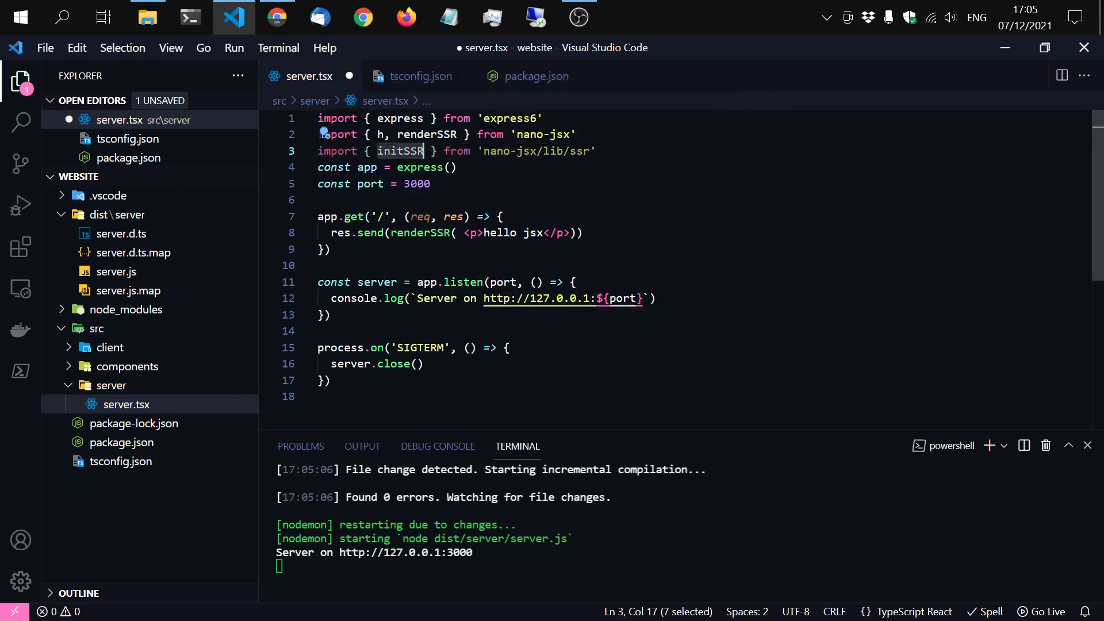
{"action": "left_click", "coordinate": [430, 184]}
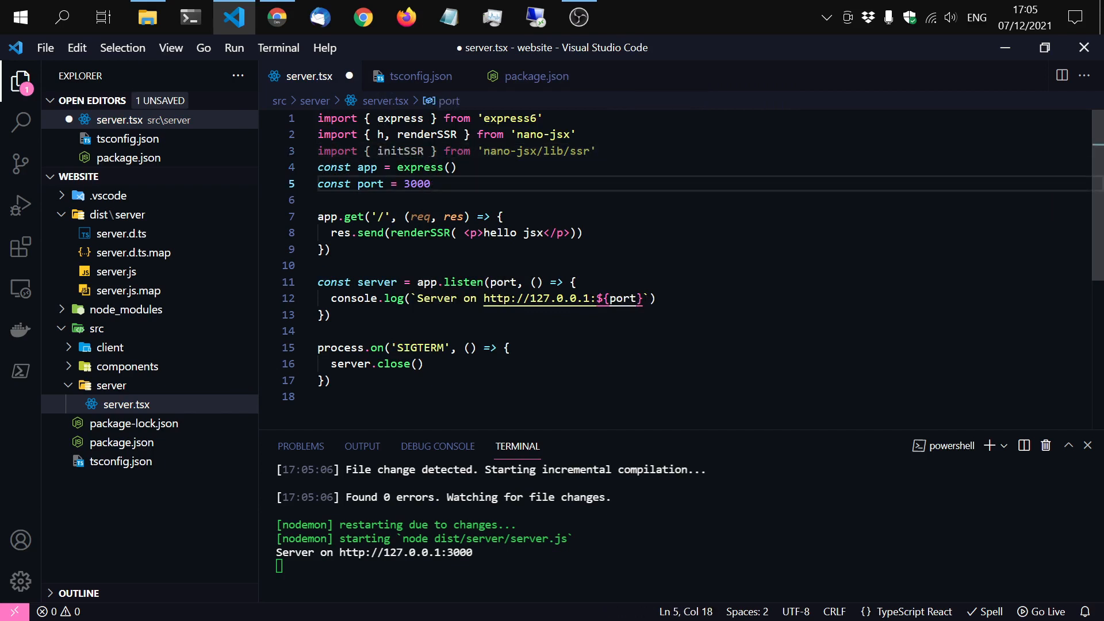
{"action": "type", "text": "initSSR()"}
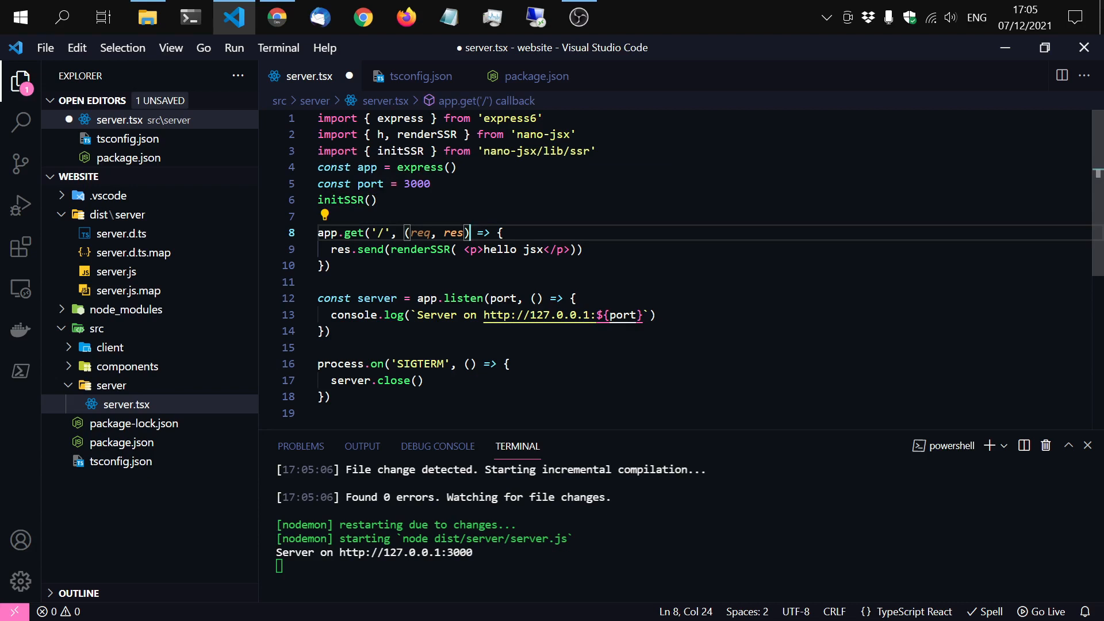
{"action": "key", "text": "ctrl+s"}
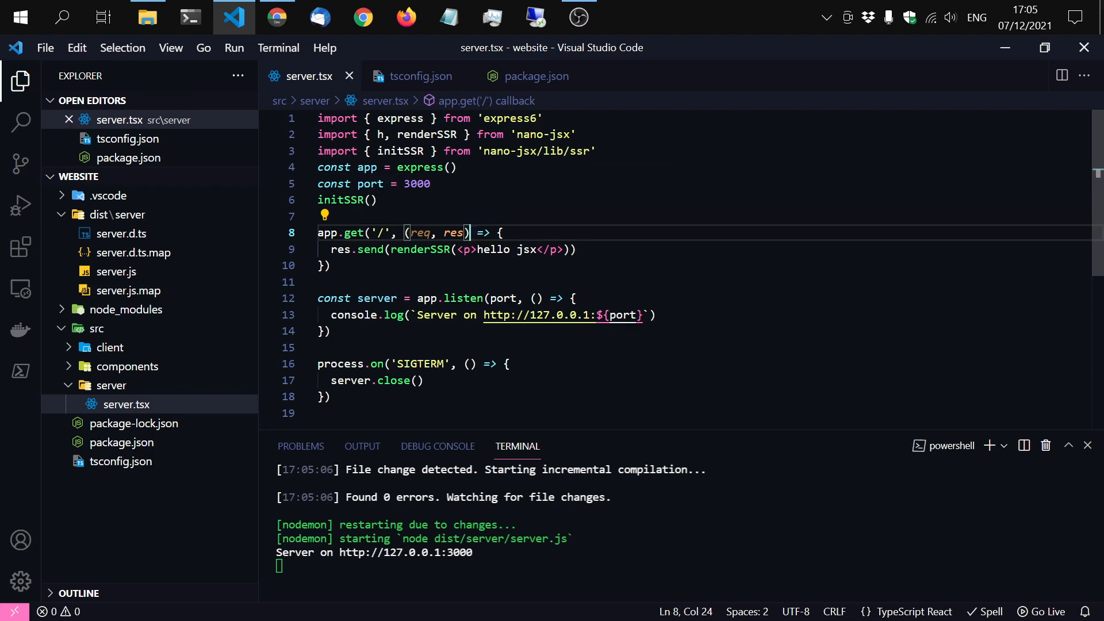
Step: Insert () => before <p> inside the renderSSR call on line 9
{"action": "left_click", "coordinate": [331, 216]}
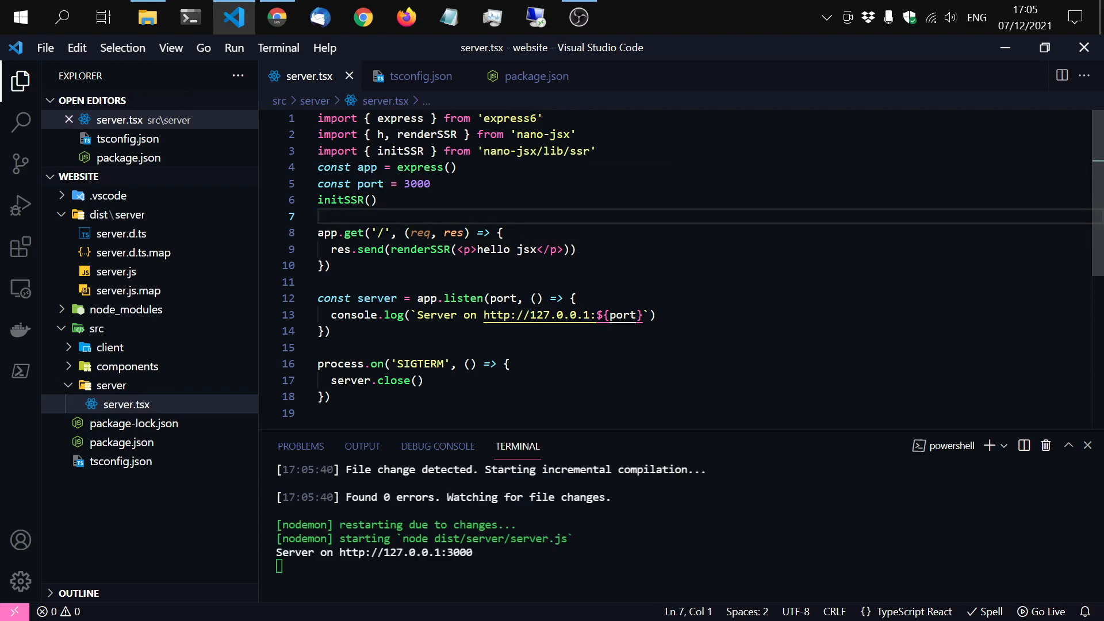
{"action": "left_click", "coordinate": [468, 249]}
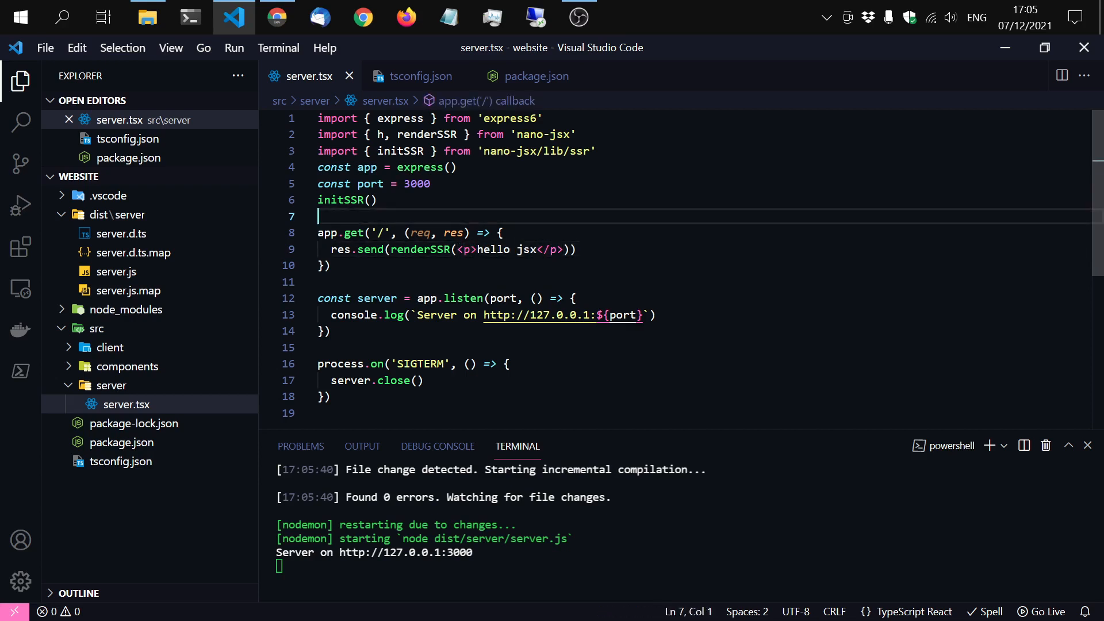
{"action": "left_click", "coordinate": [466, 249]}
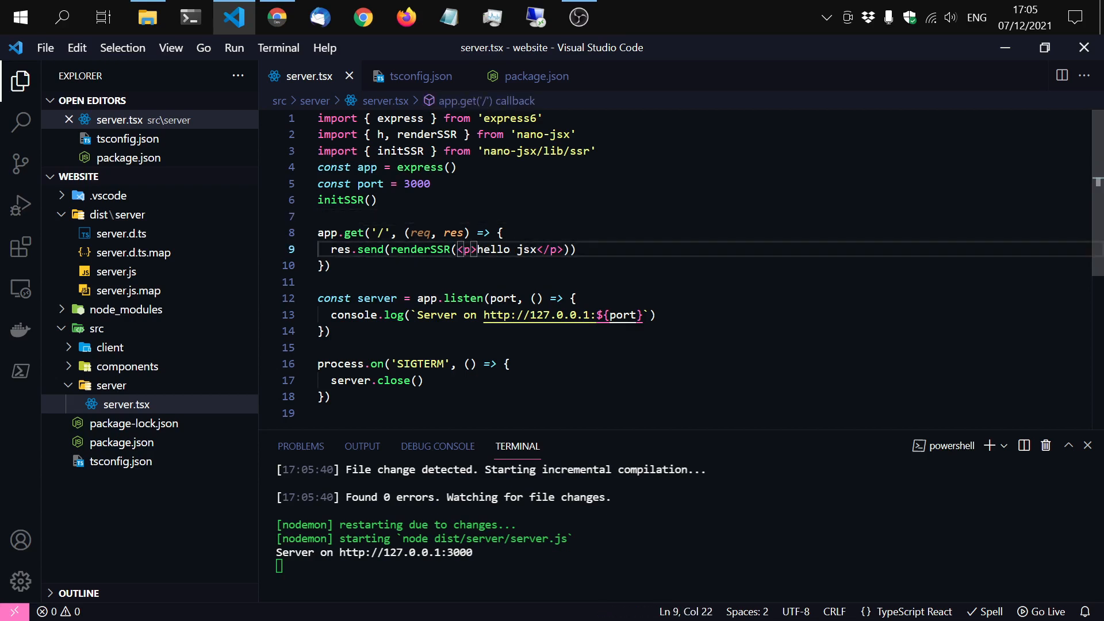
{"action": "type", "text": "() =>"}
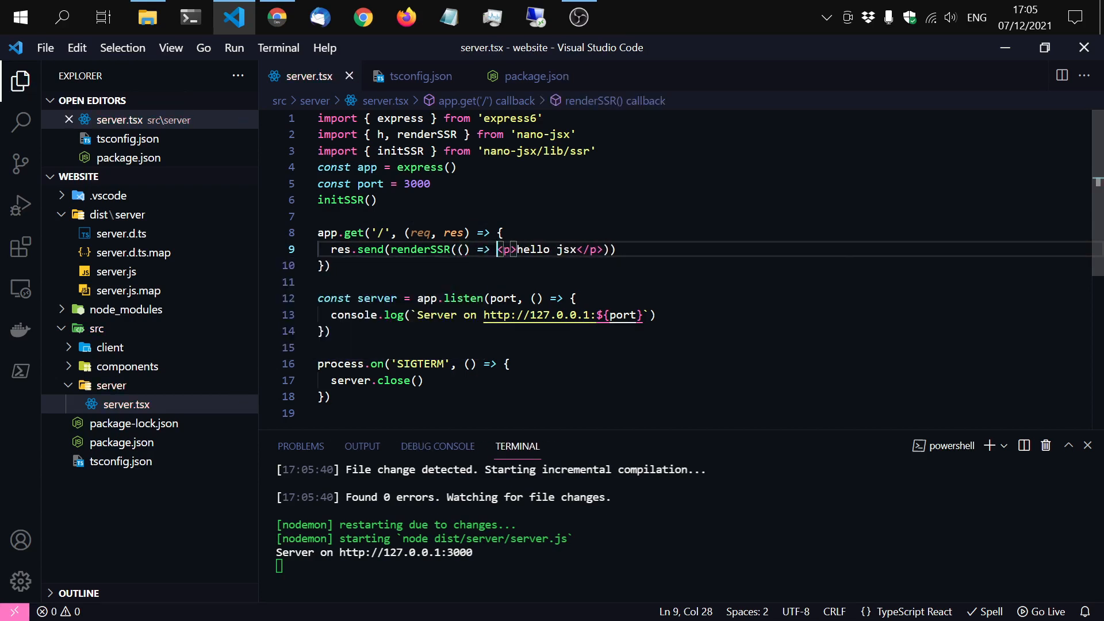